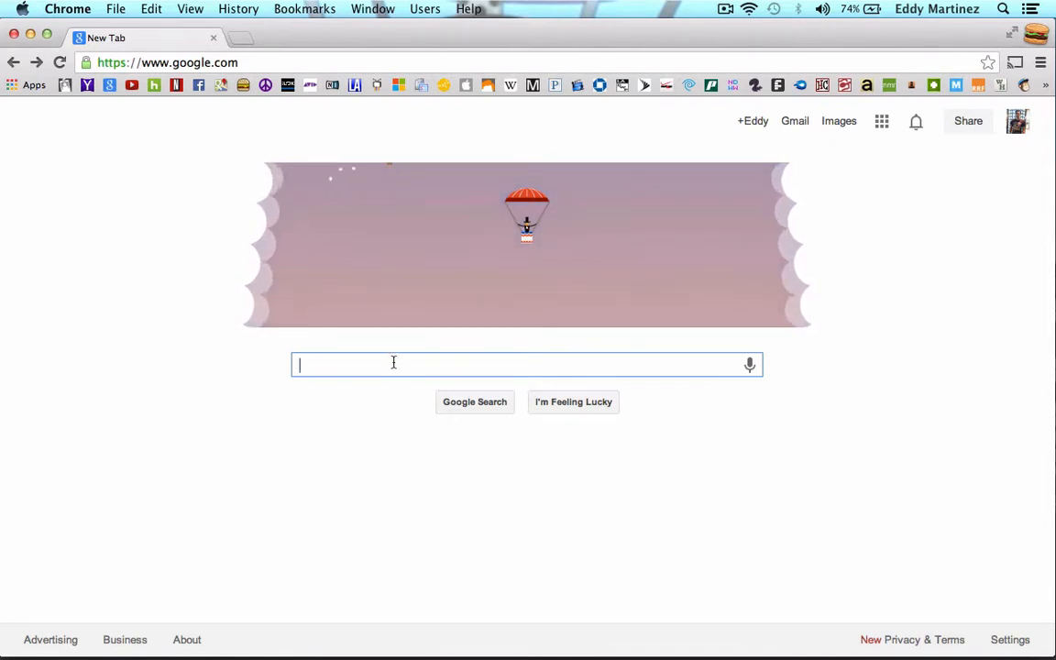
# Search Google for 'synthtopia' and open the Synthtopia site from the results.
pyautogui.write('synthtopia')
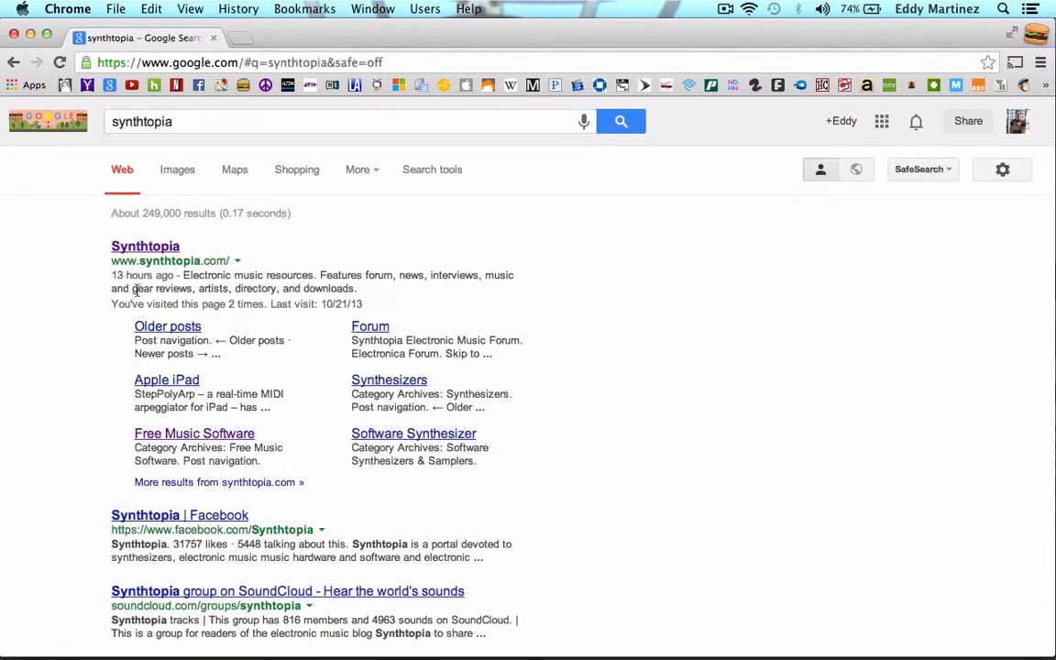
pyautogui.click(145, 246)
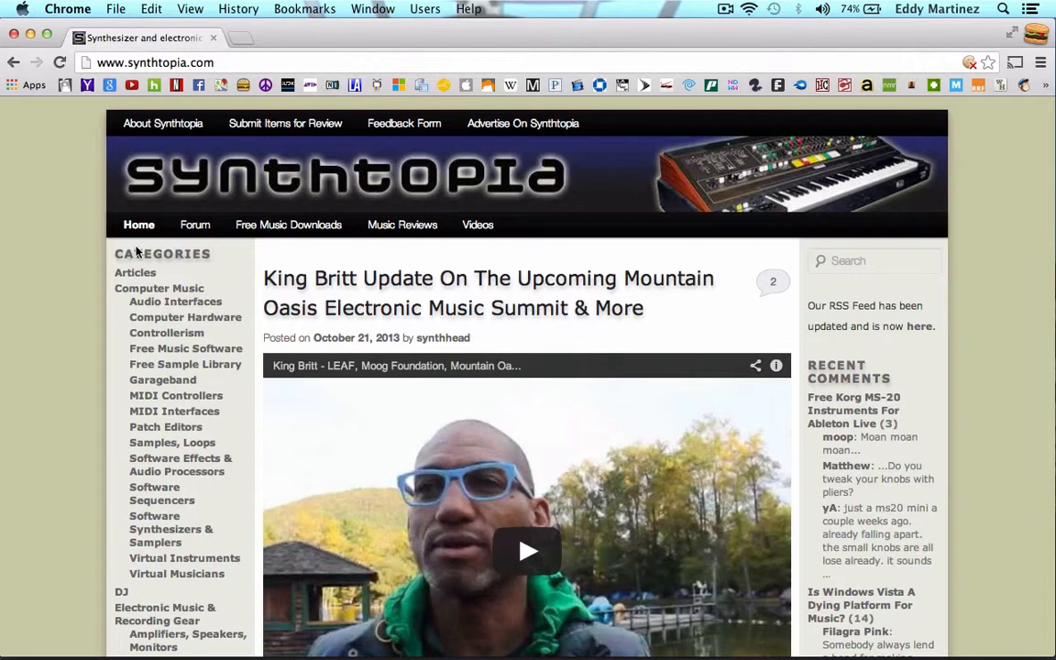
# Scroll down the Synthtopia home page and open the Free Music Software category.
pyautogui.scroll(-3)
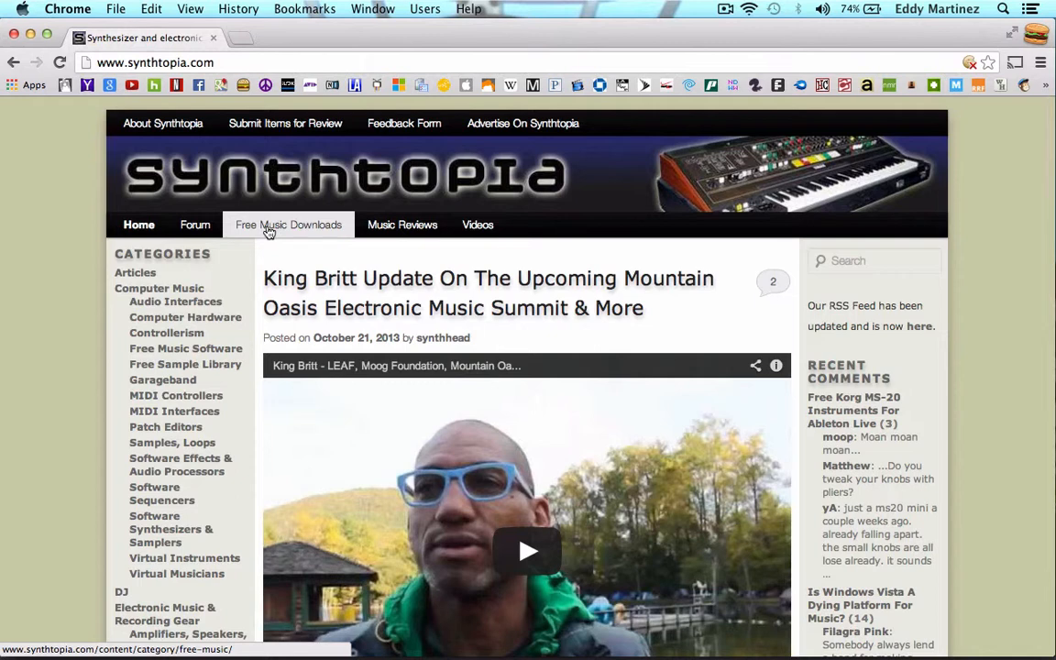
pyautogui.moveTo(344, 227)
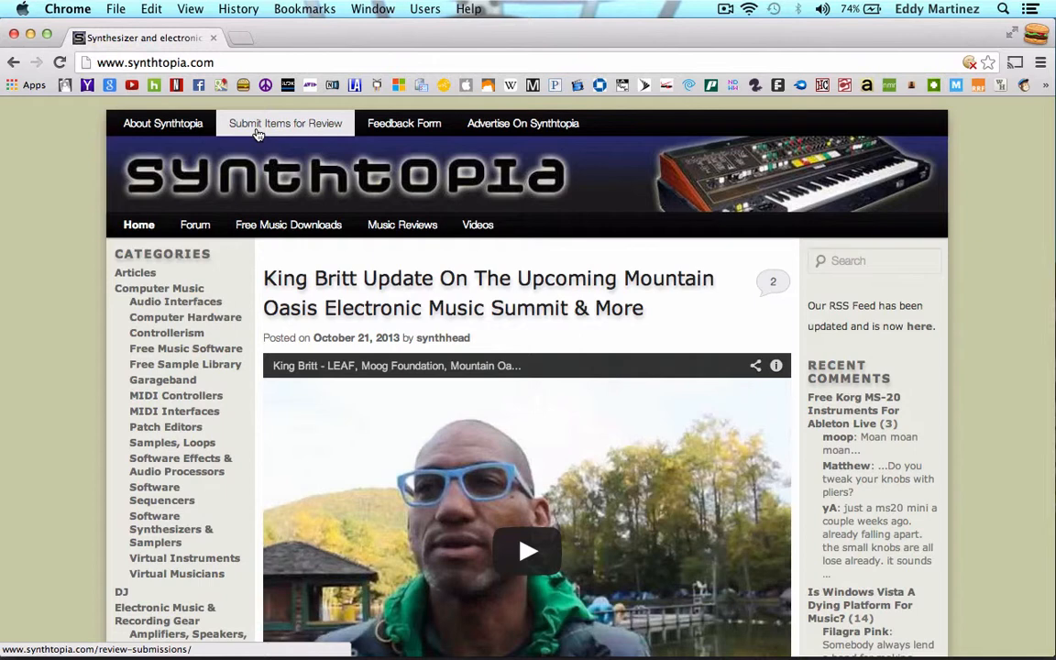
pyautogui.moveTo(175, 301)
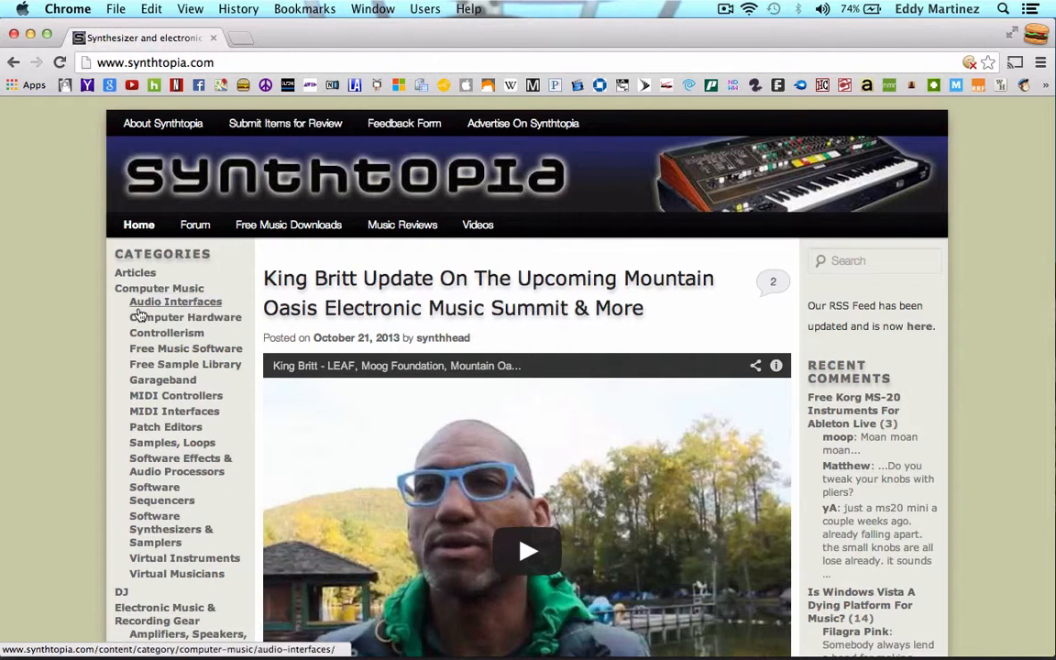
pyautogui.moveTo(194, 225)
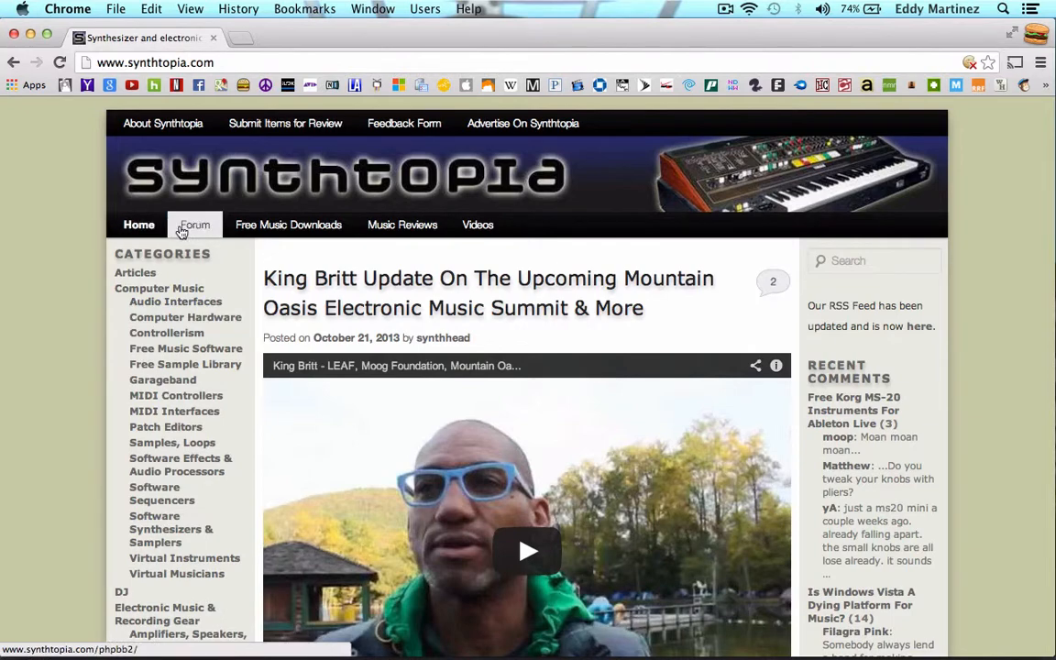
pyautogui.scroll(-3)
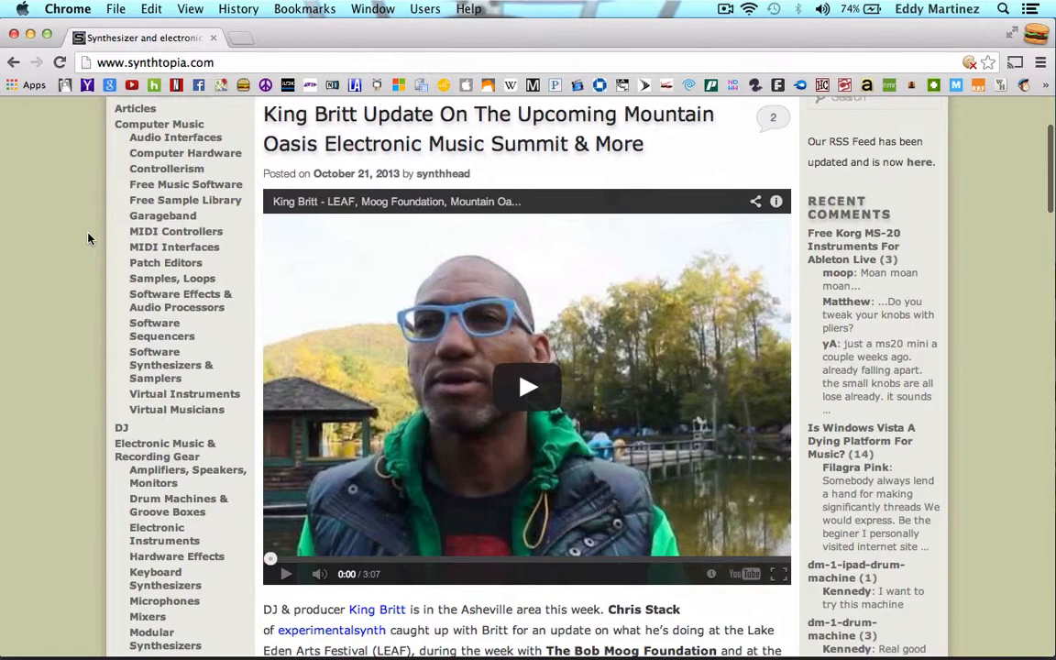
pyautogui.moveTo(186, 185)
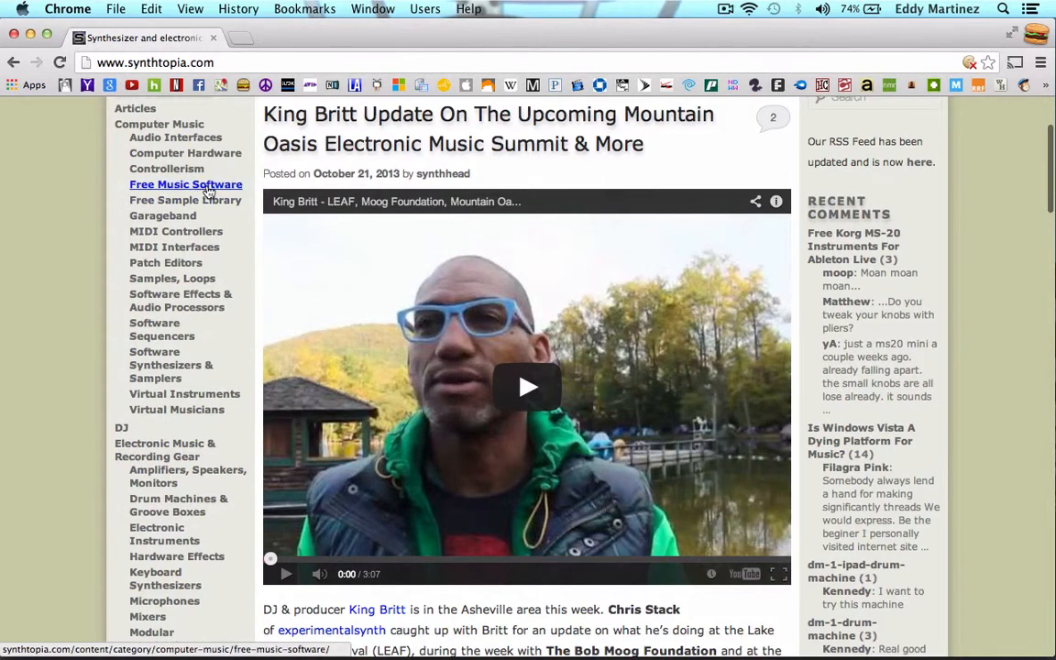
pyautogui.moveTo(185, 184)
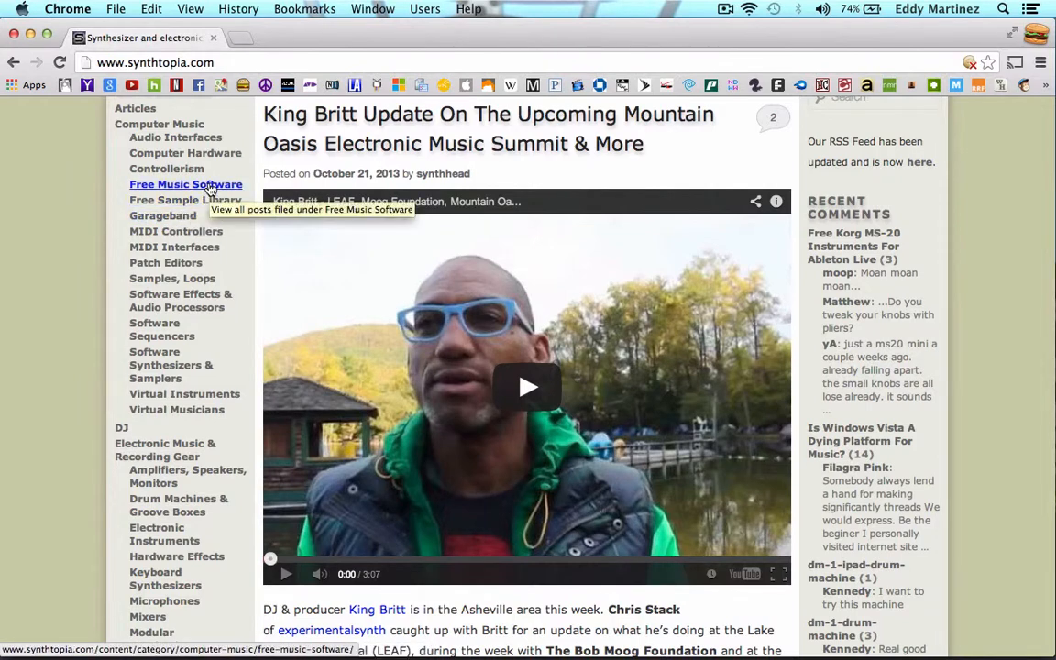
pyautogui.click(186, 185)
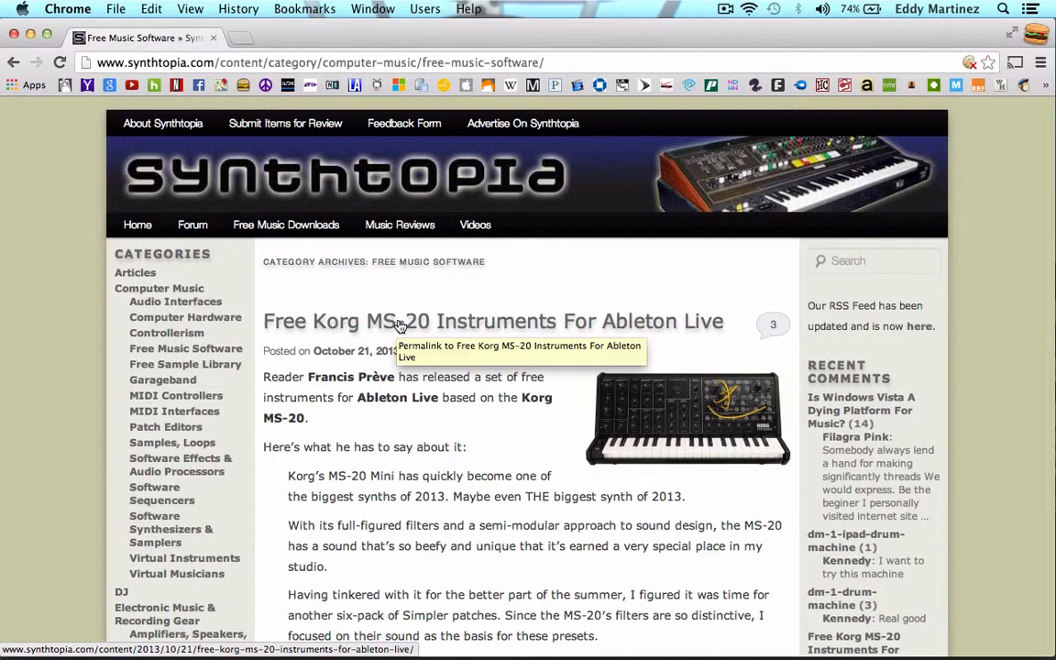
pyautogui.moveTo(431, 321)
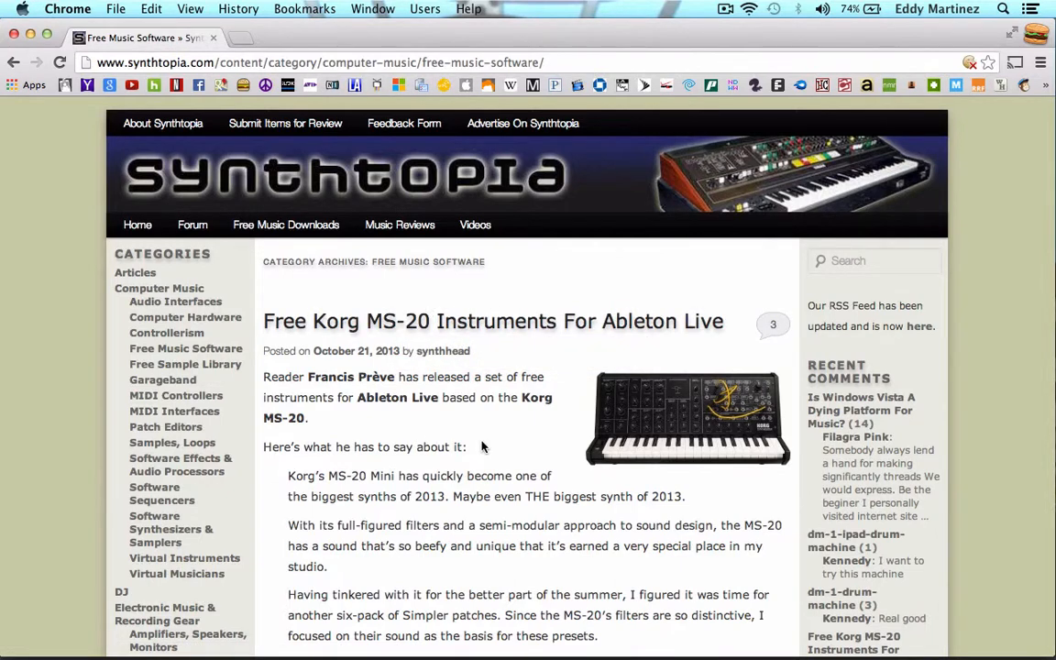
pyautogui.scroll(-3)
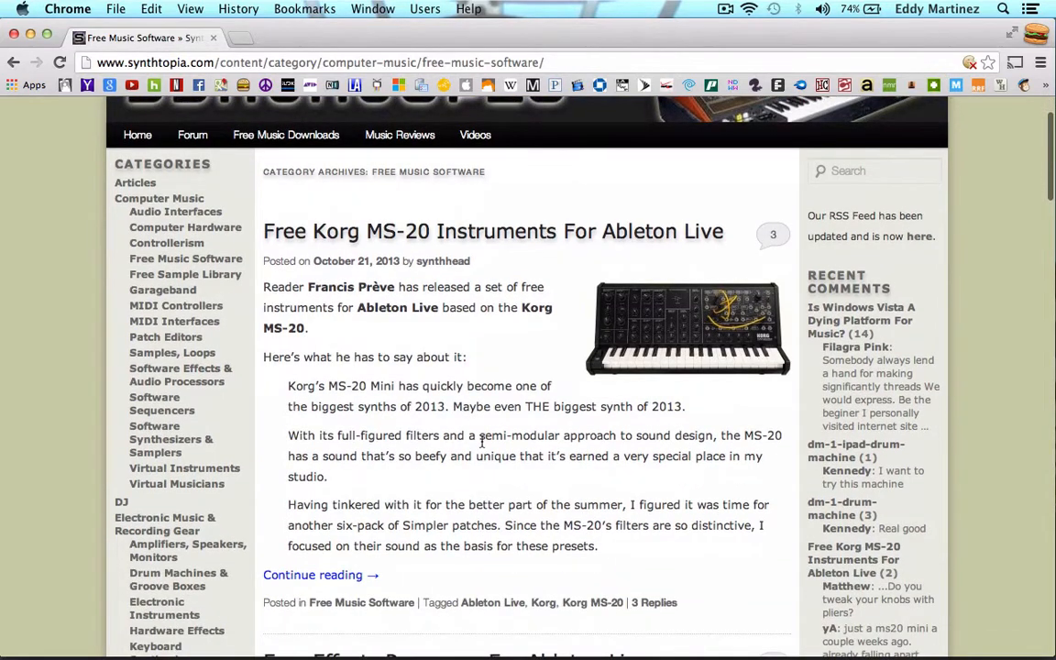
pyautogui.scroll(-3)
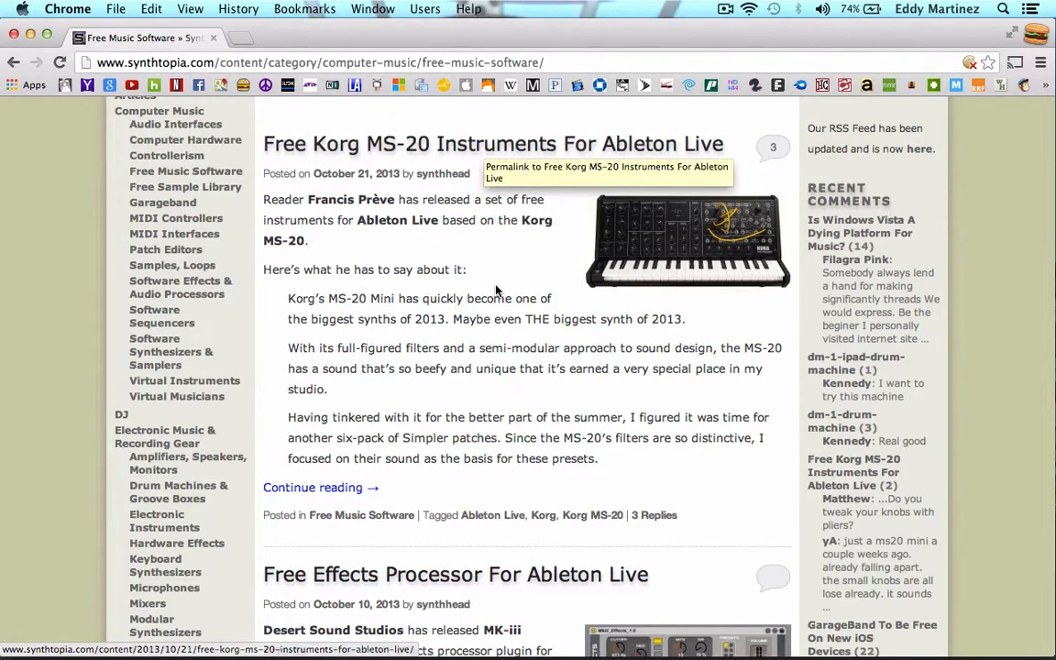
pyautogui.moveTo(492, 144)
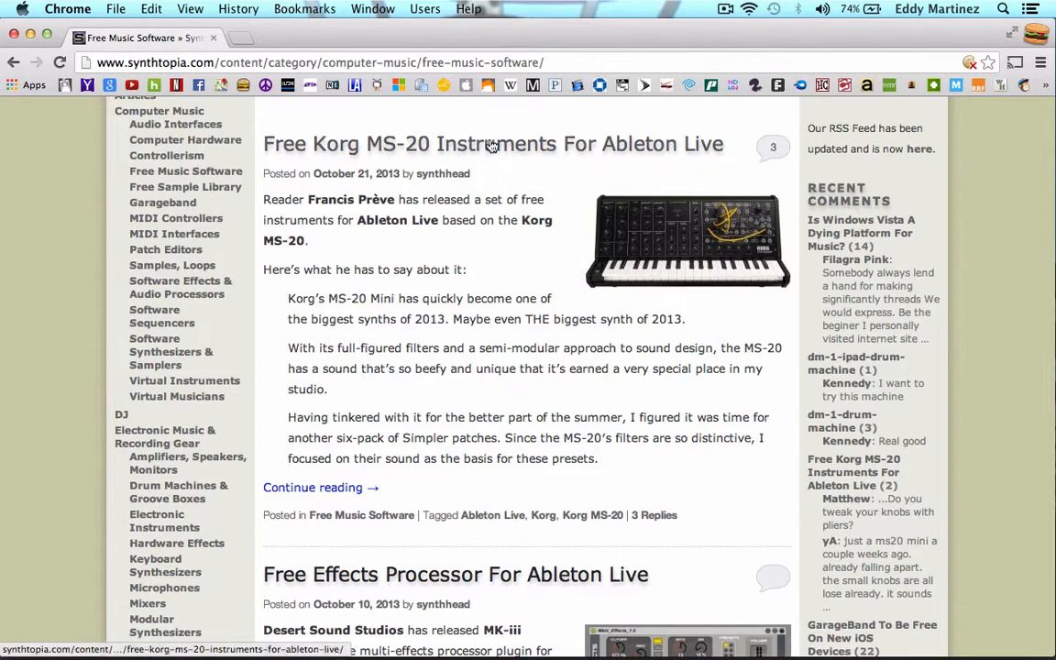
pyautogui.scroll(-3)
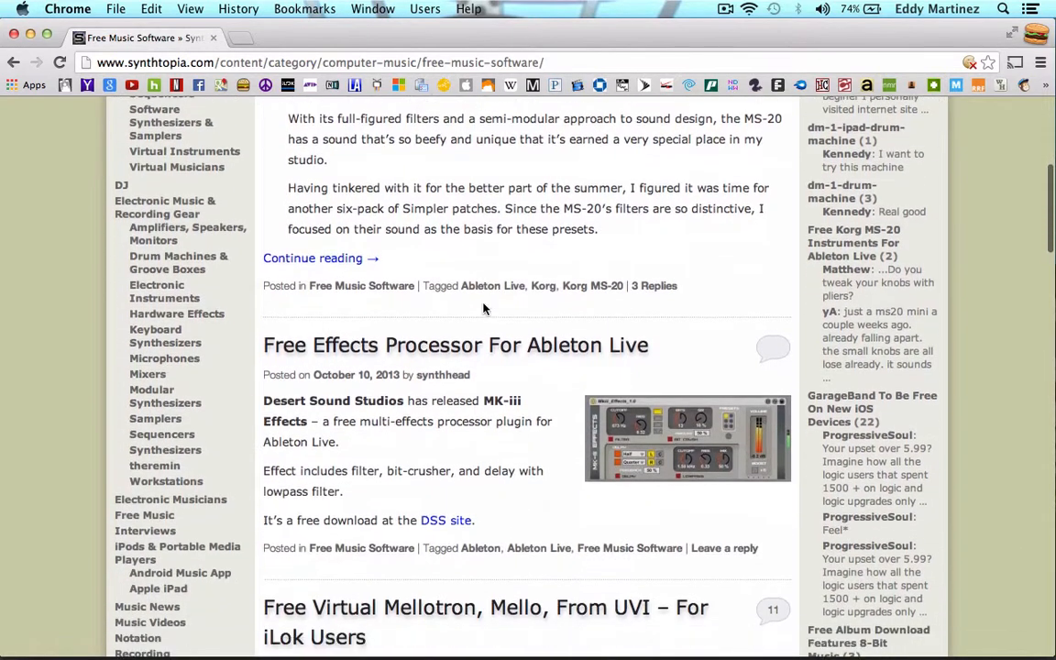
pyautogui.scroll(-3)
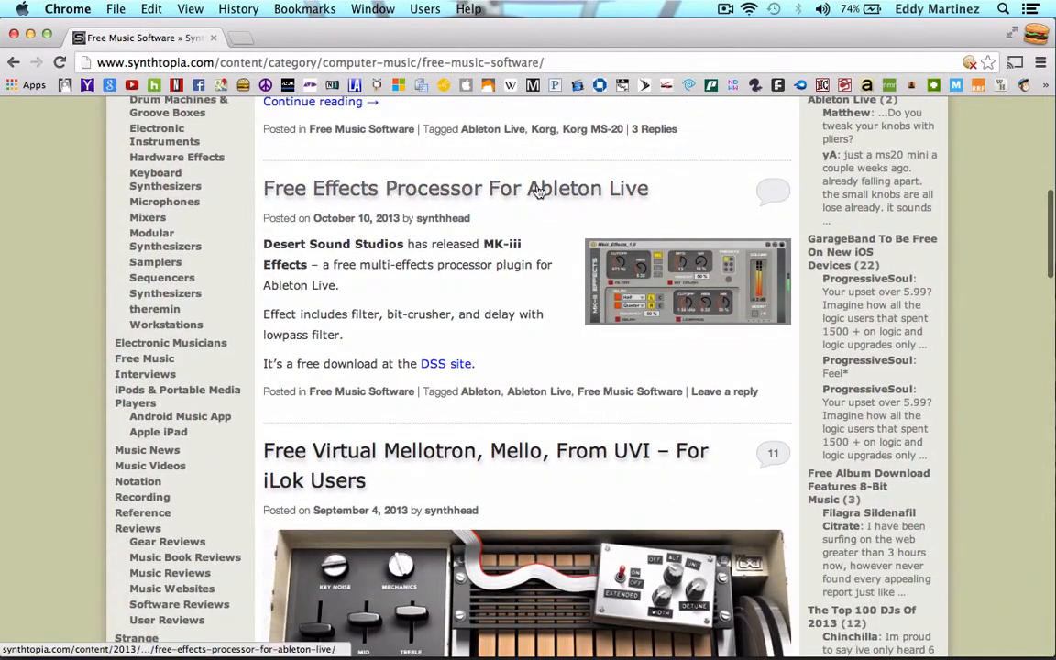
pyautogui.scroll(-3)
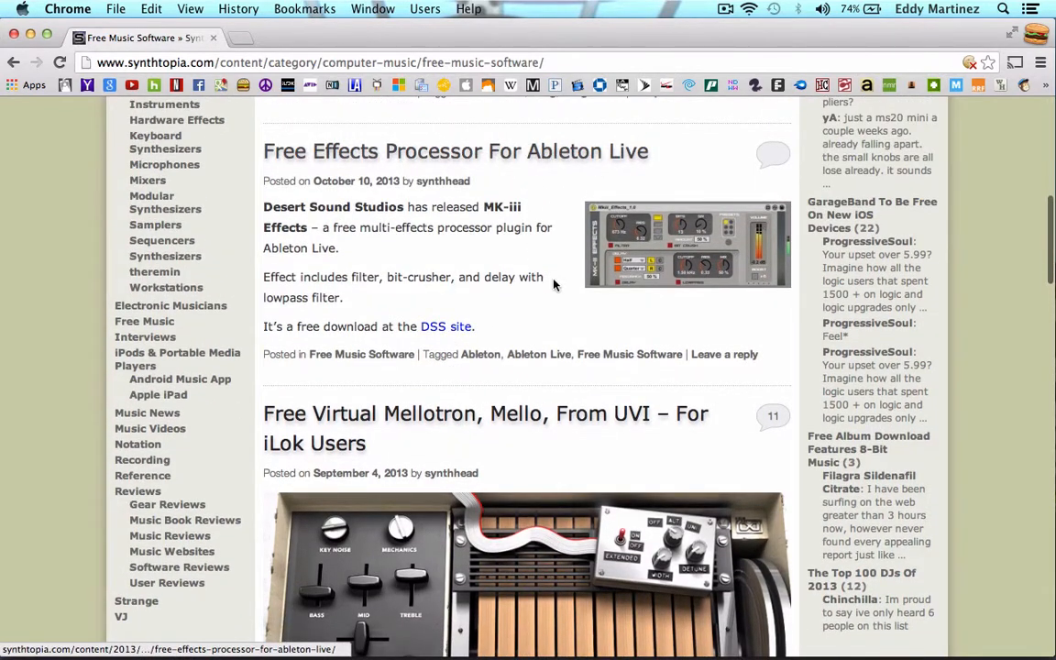
pyautogui.scroll(-3)
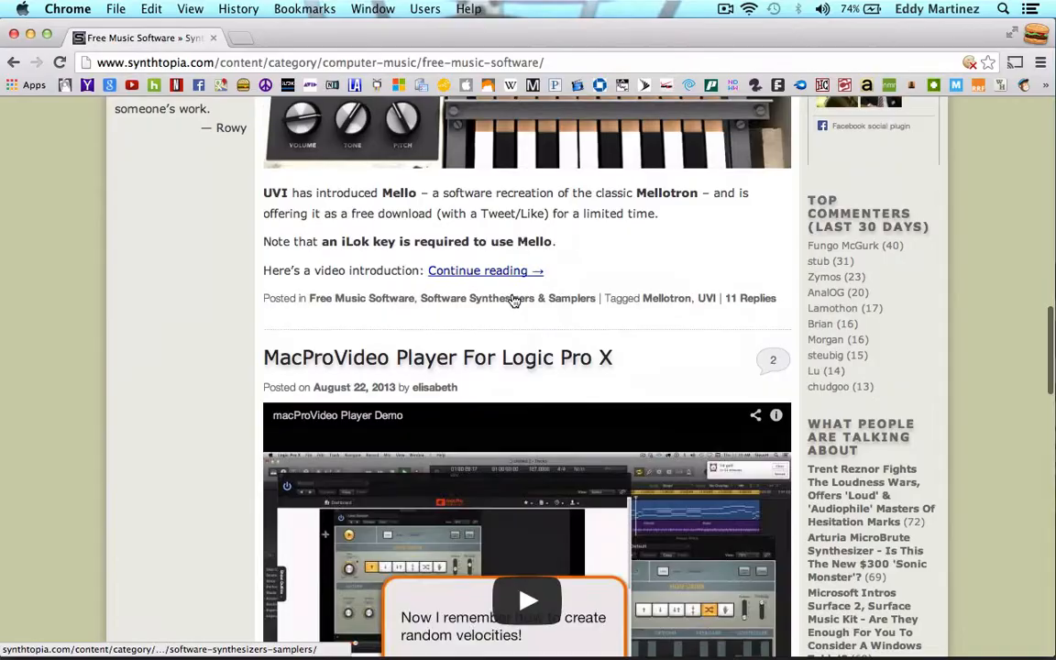
pyautogui.scroll(-3)
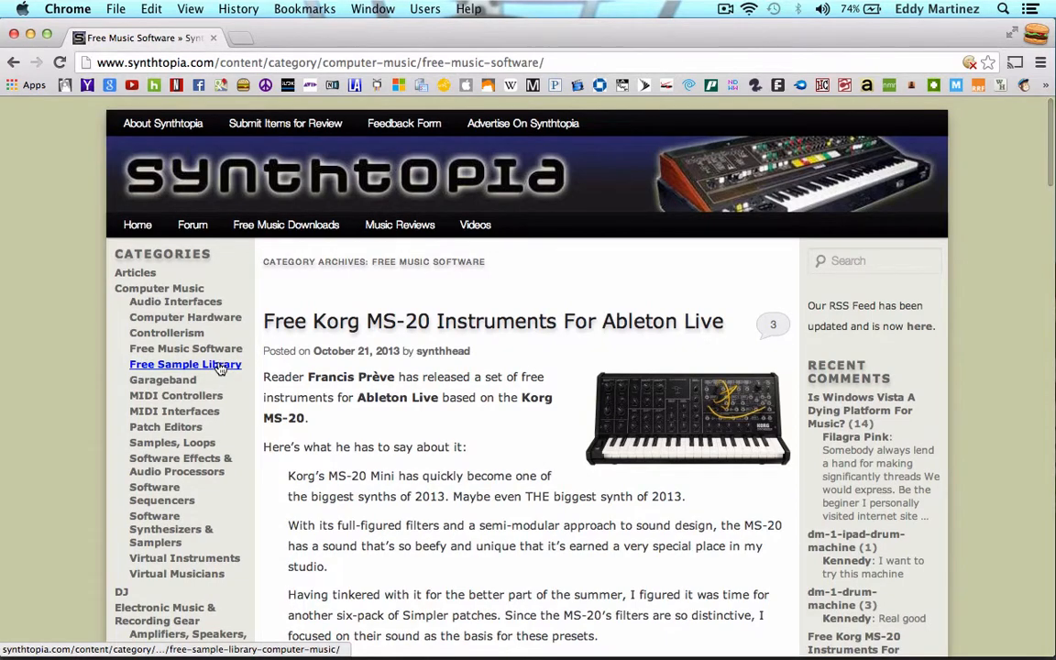
# Browse the Free Sample Library archive, then go to the Keyboard Synthesizers category.
pyautogui.click(184, 364)
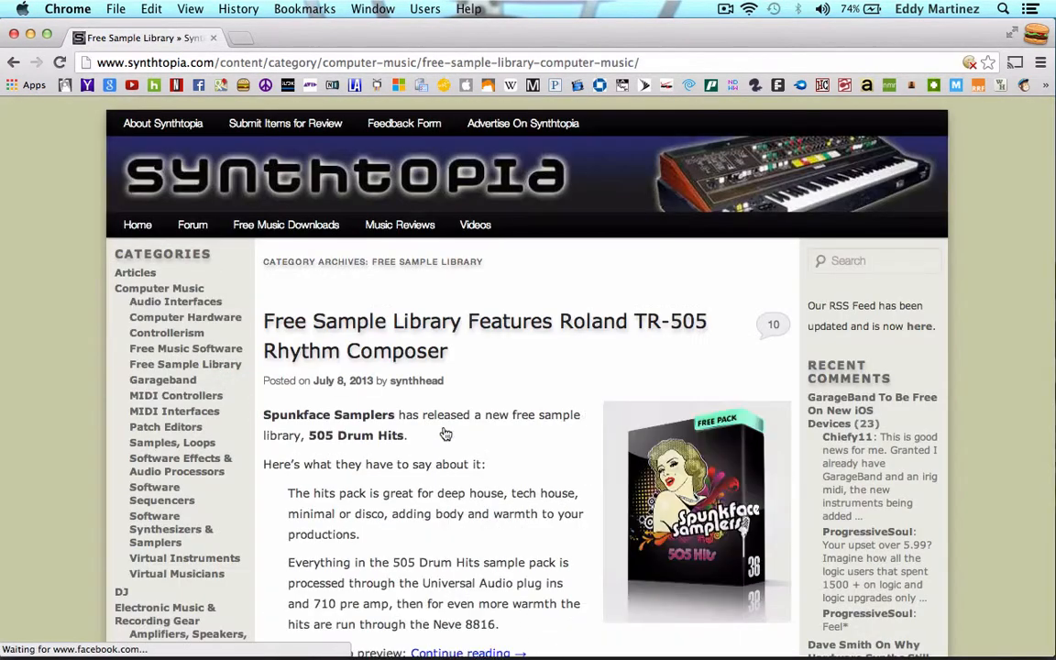
pyautogui.scroll(-3)
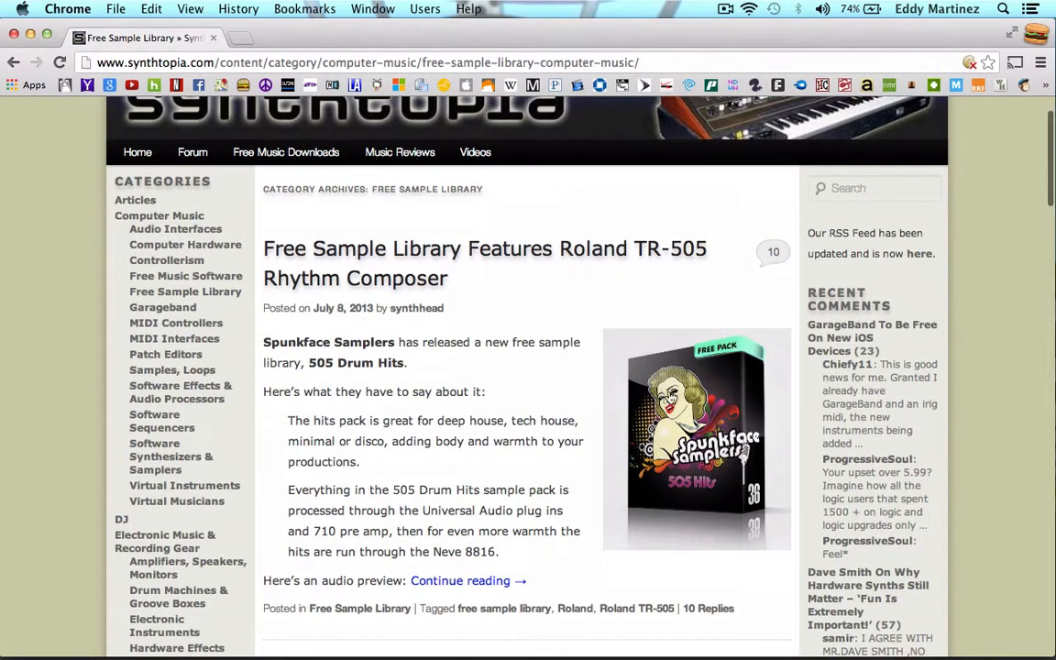
pyautogui.scroll(-3)
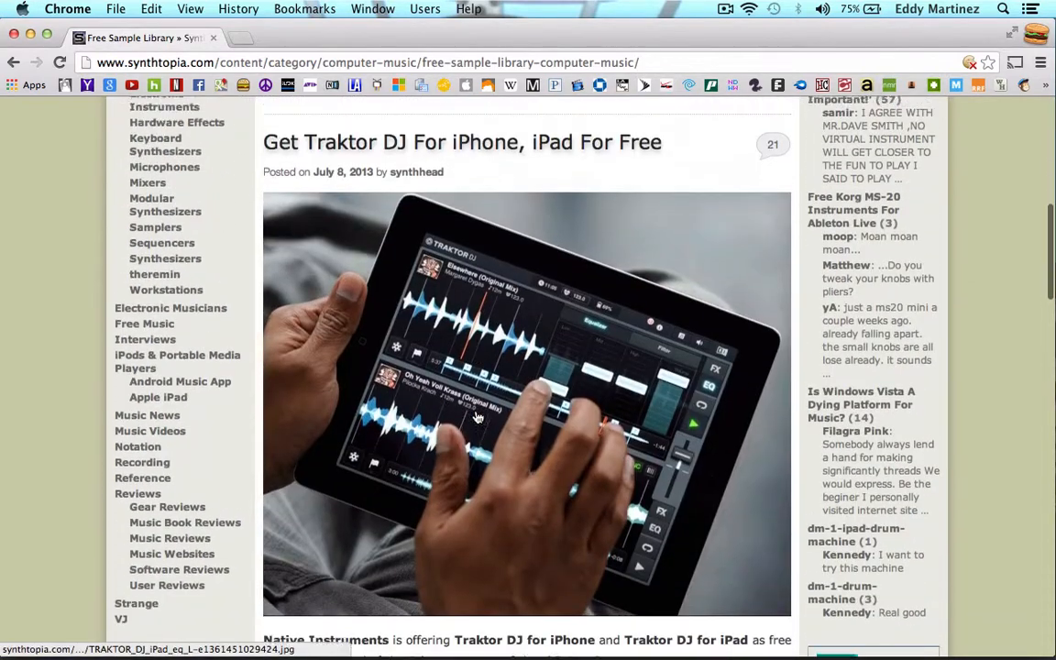
pyautogui.scroll(-3)
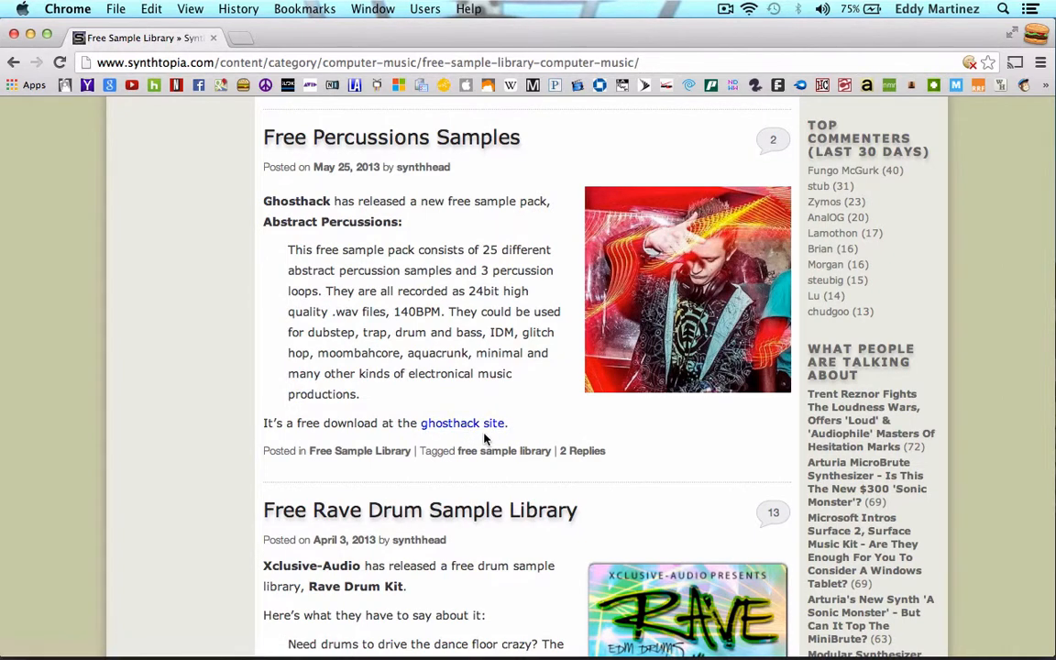
pyautogui.moveTo(278, 149)
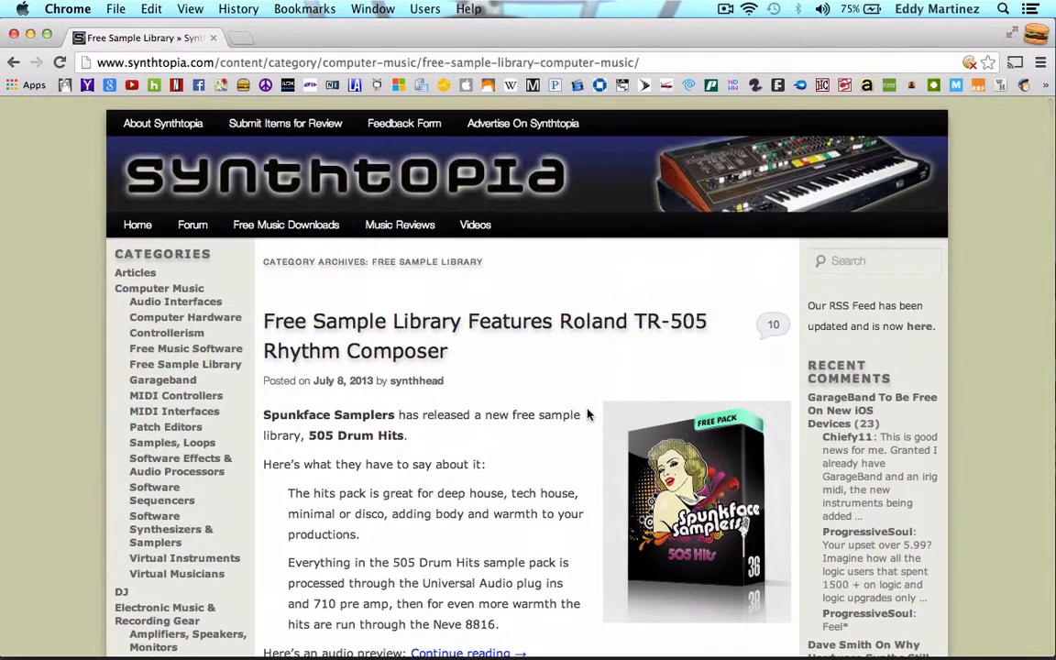
pyautogui.moveTo(229, 407)
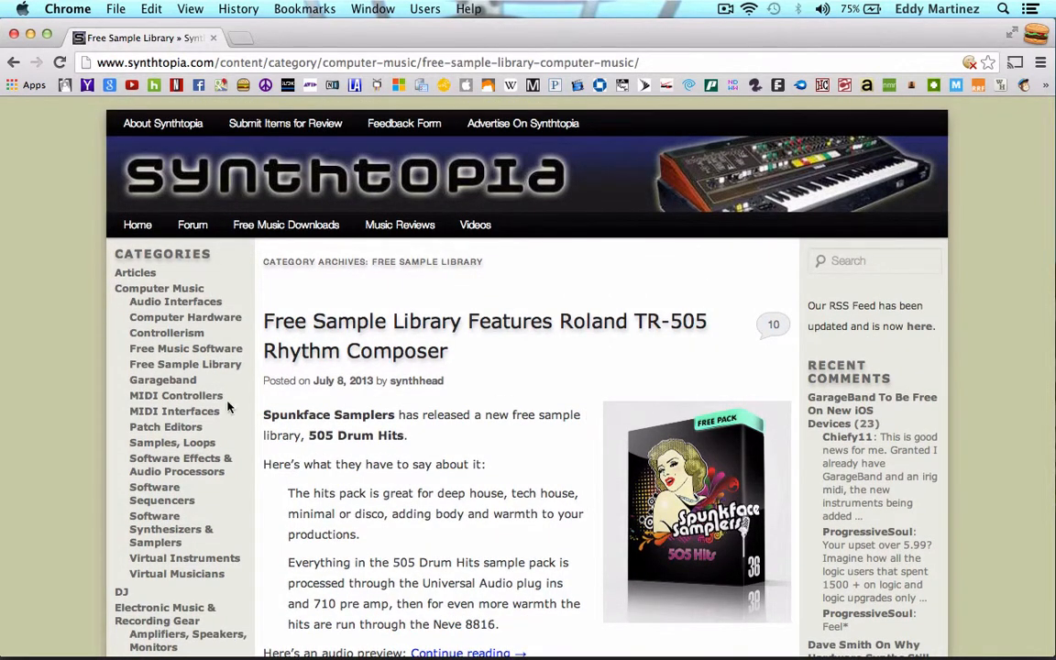
pyautogui.scroll(-3)
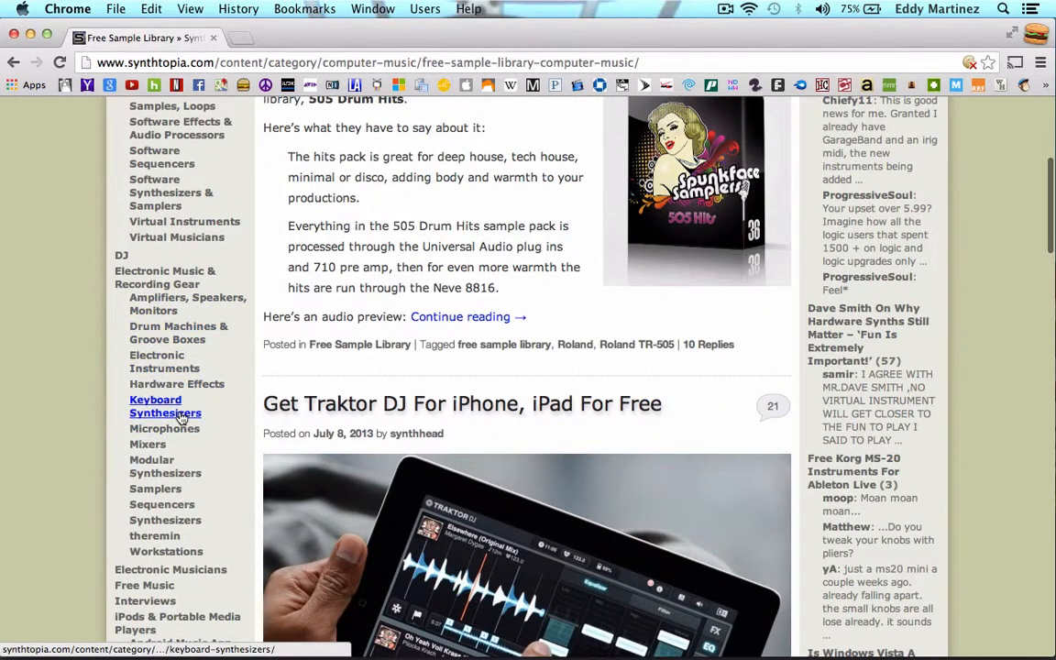
pyautogui.moveTo(165, 413)
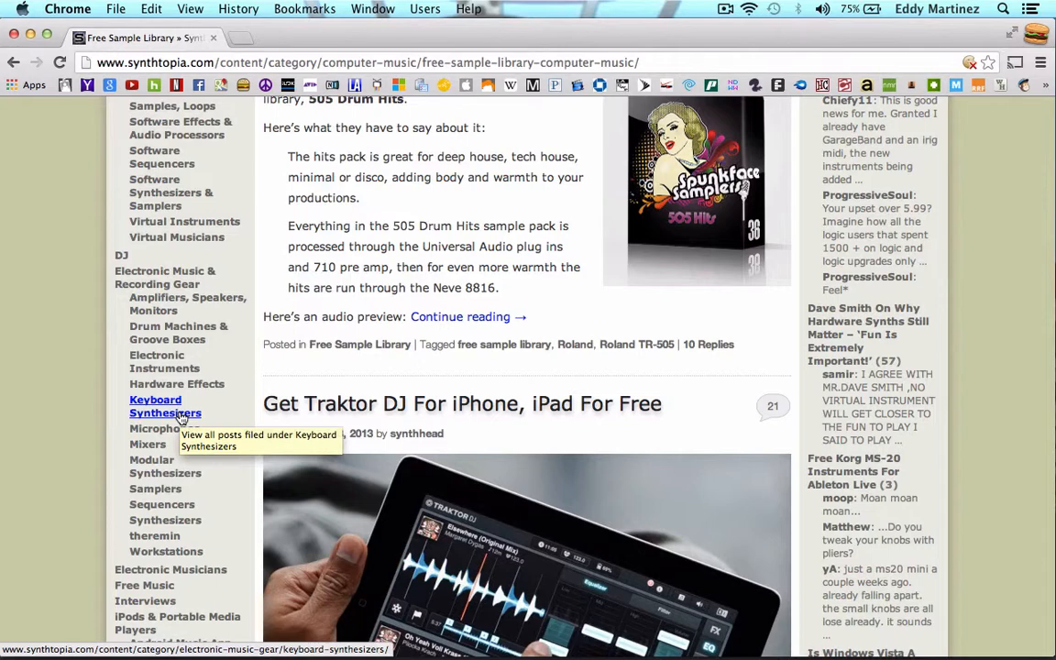
pyautogui.click(165, 406)
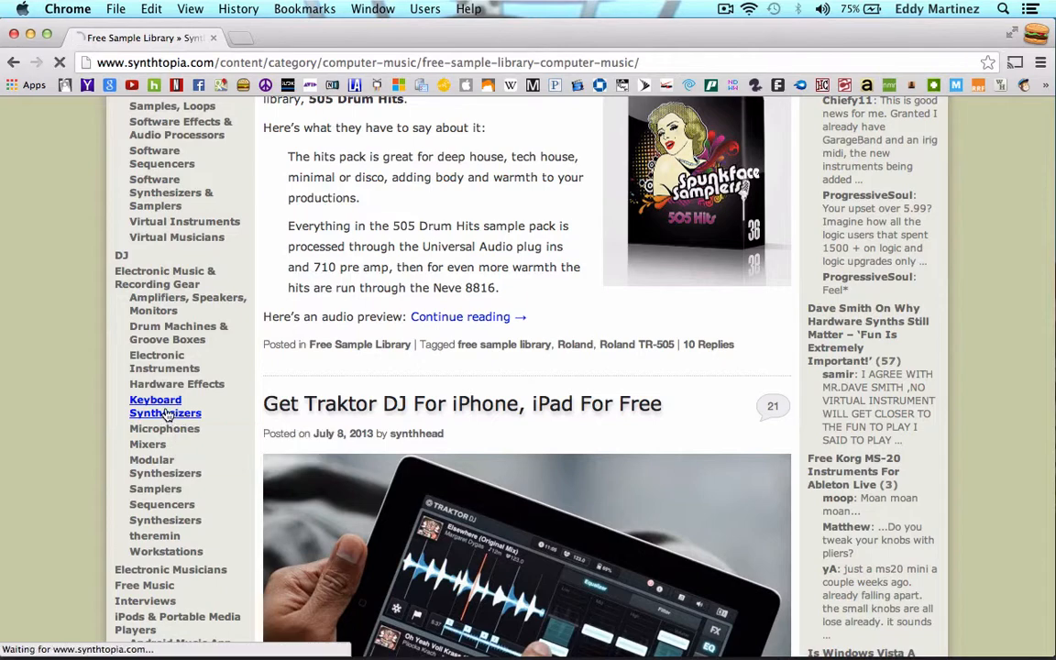
# Scroll through the Keyboard Synthesizers category listing.
pyautogui.click(165, 407)
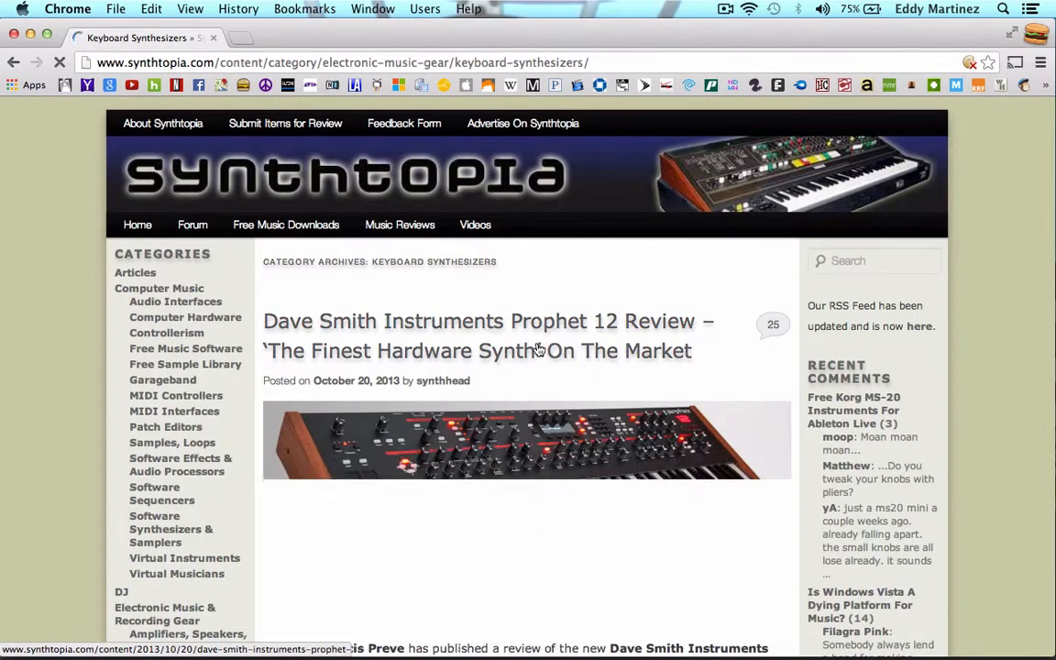
pyautogui.scroll(-3)
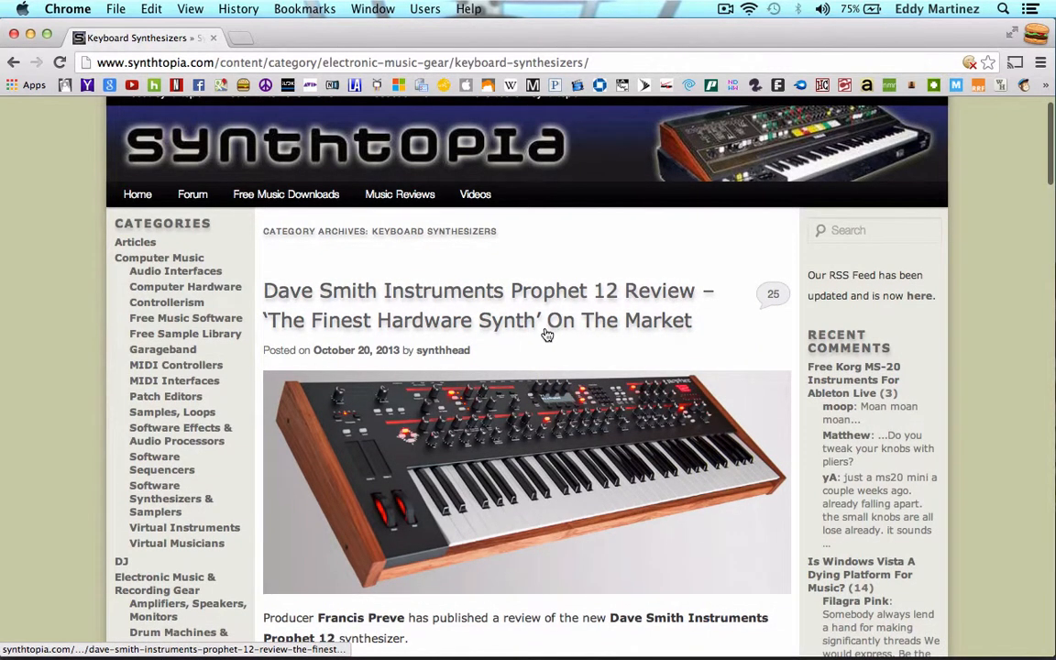
pyautogui.scroll(-3)
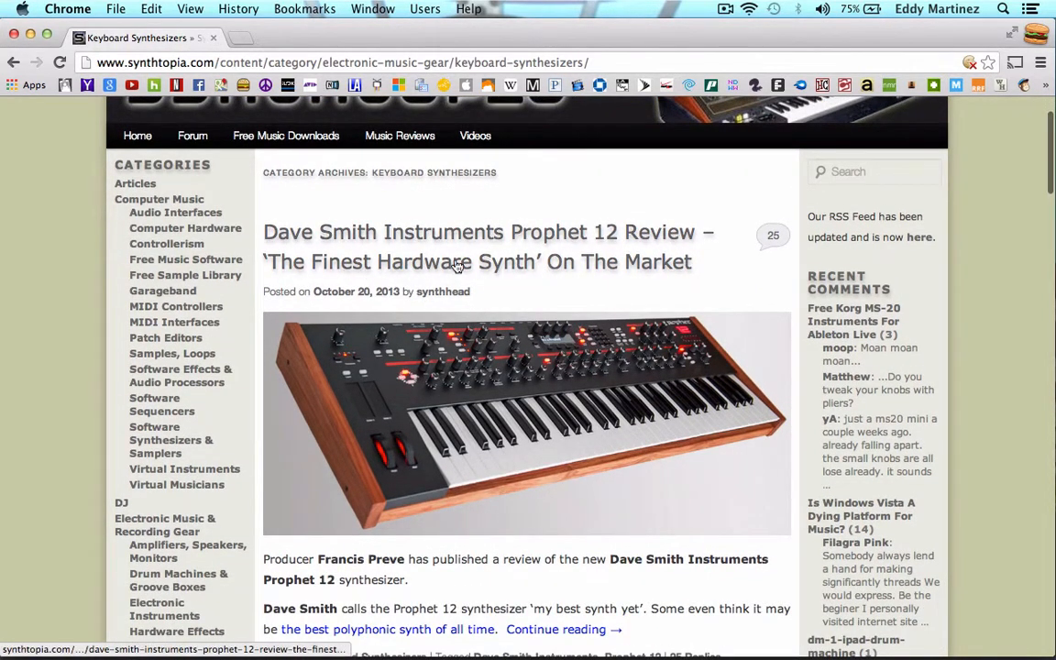
pyautogui.scroll(-3)
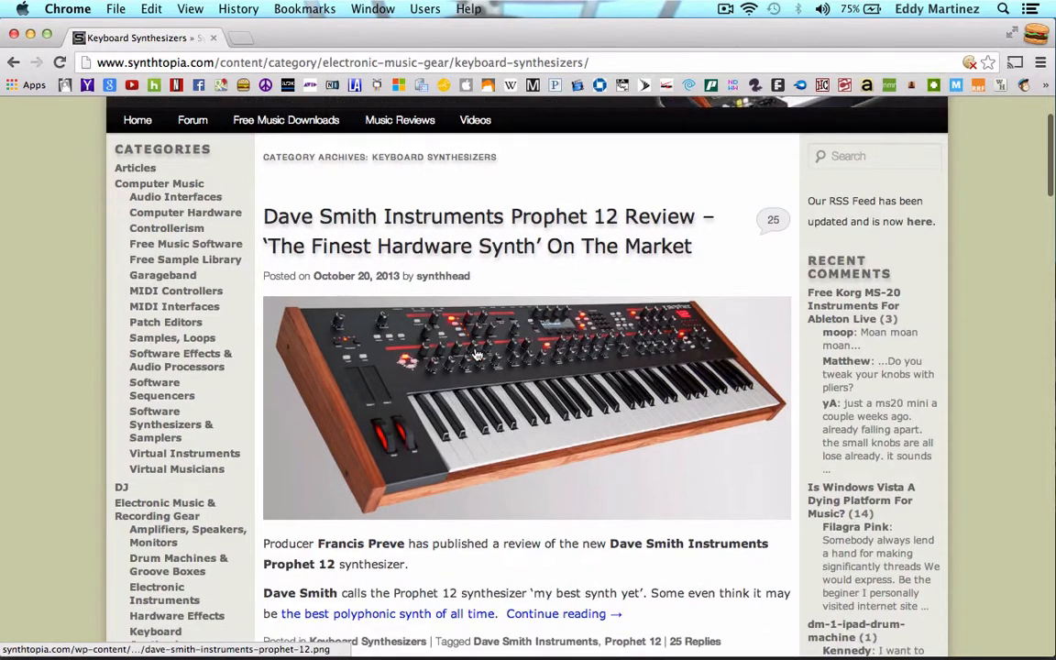
pyautogui.scroll(-3)
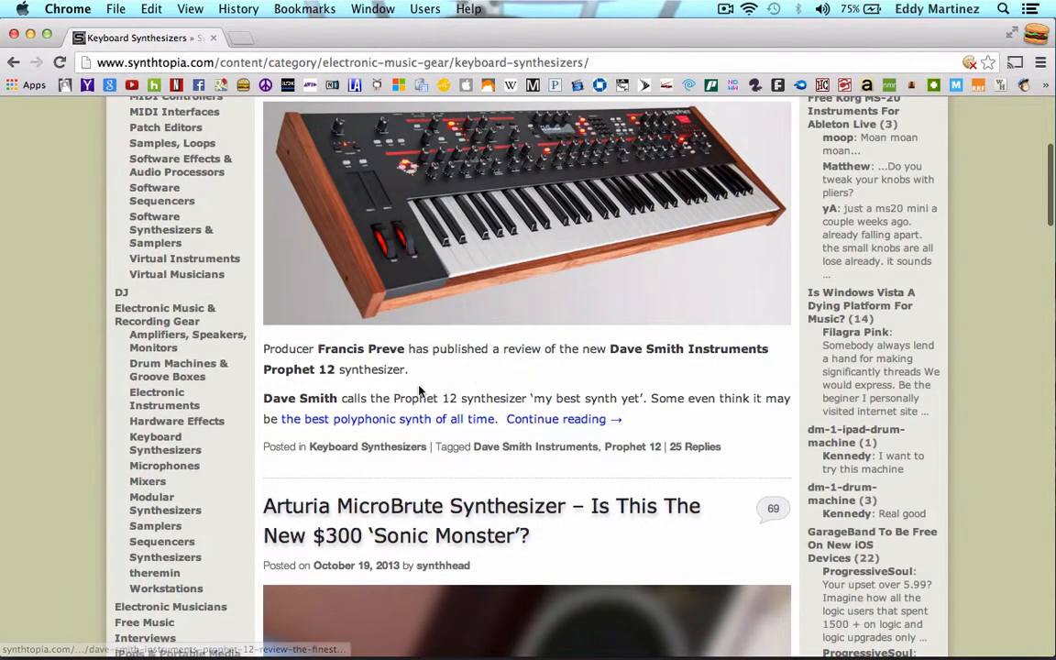
# Read the full Dave Smith Instruments Prophet 12 review, scrolling down and back up.
pyautogui.click(556, 419)
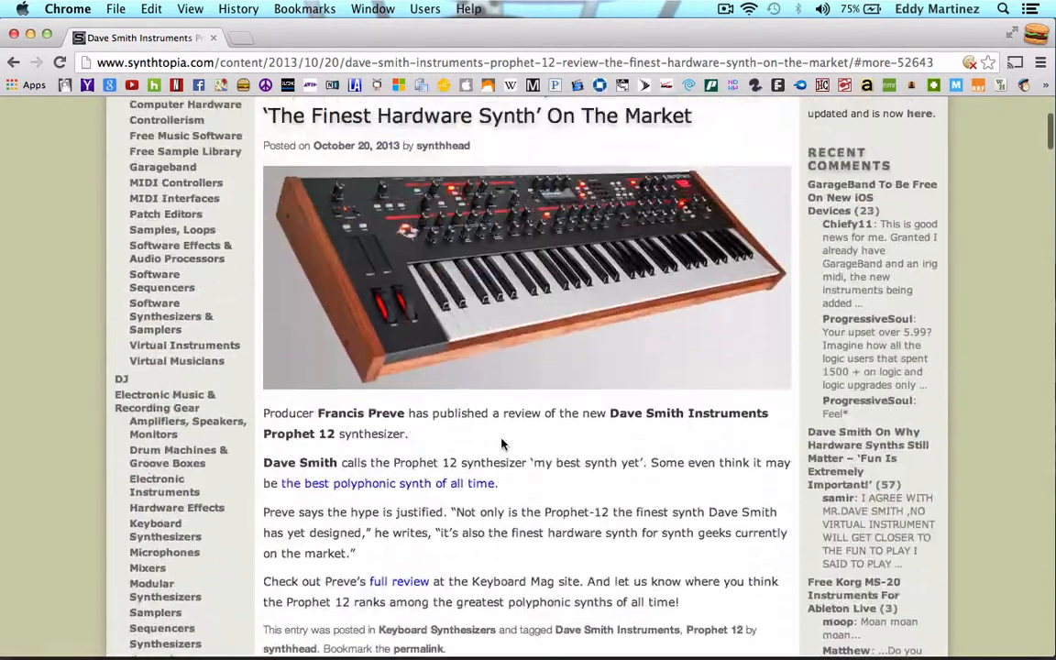
pyautogui.scroll(-3)
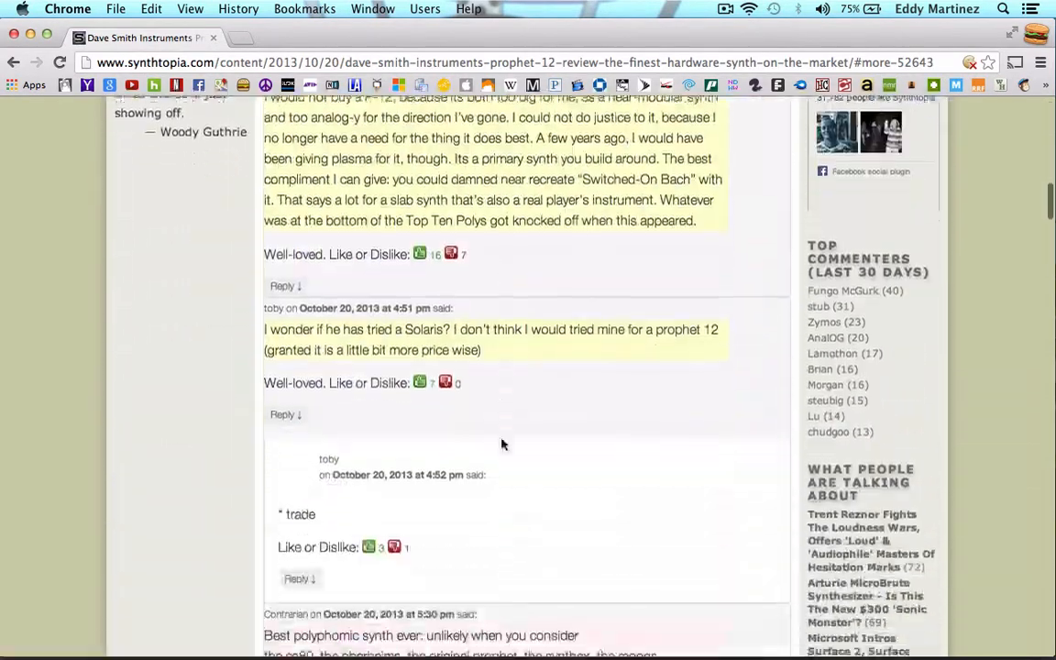
pyautogui.scroll(3)
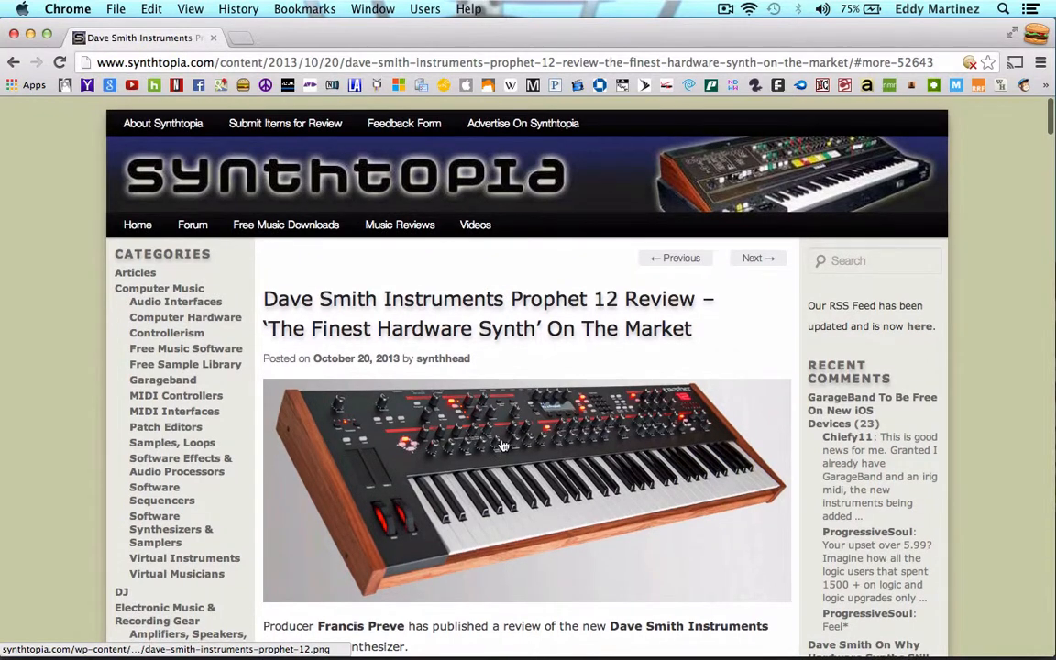
pyautogui.moveTo(176, 377)
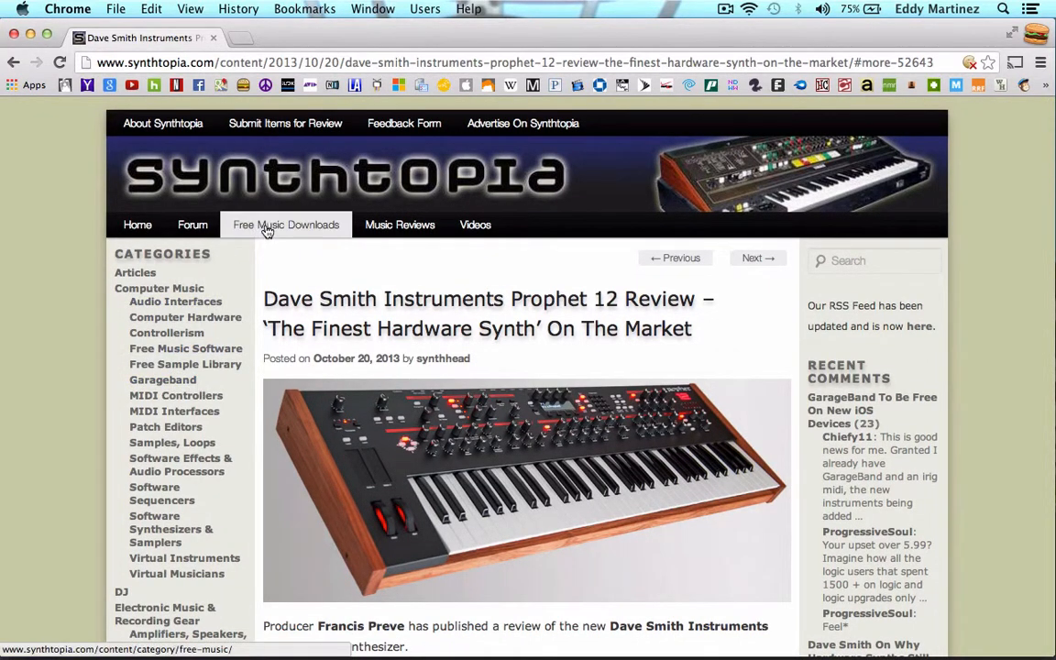
# Go to Free Music Downloads and scroll past the Dubstep Beethoven post.
pyautogui.click(285, 224)
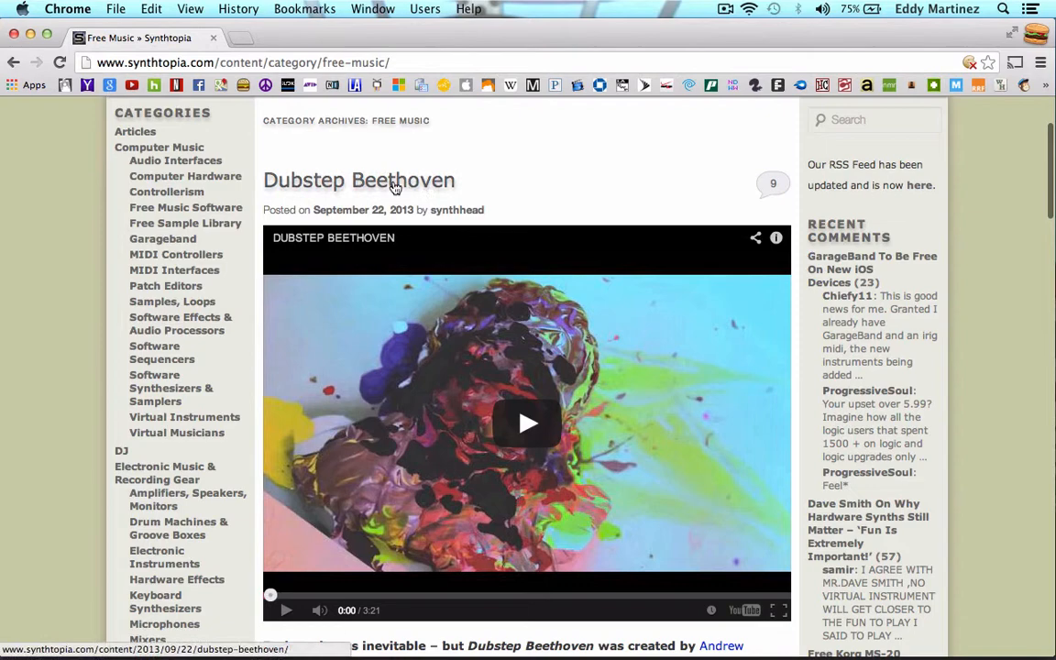
pyautogui.moveTo(394, 180)
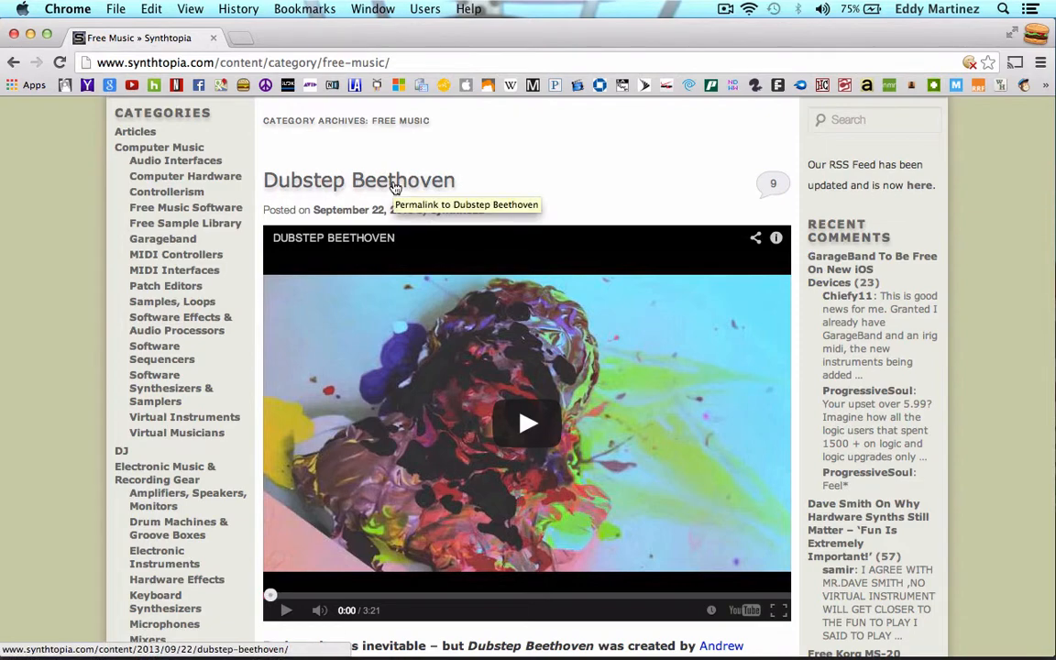
pyautogui.scroll(-3)
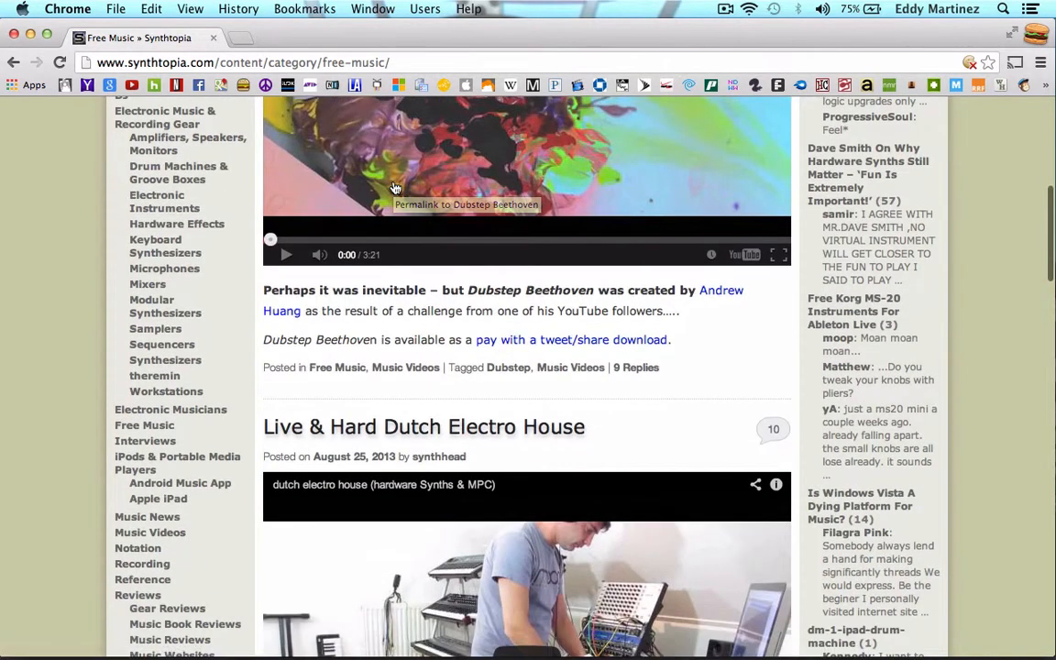
pyautogui.scroll(-3)
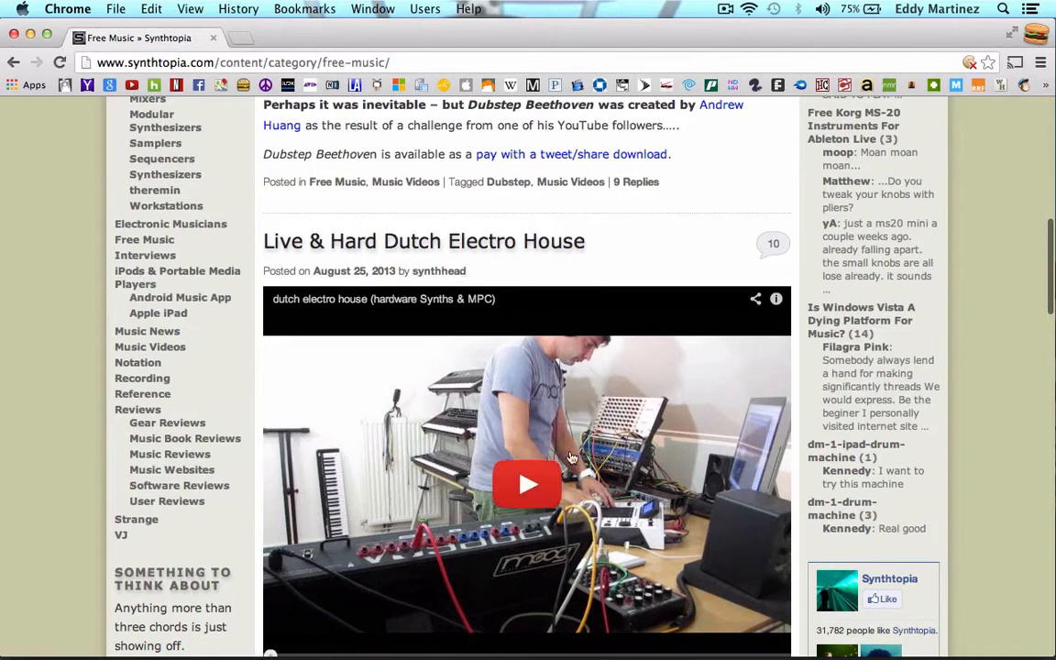
pyautogui.moveTo(567, 495)
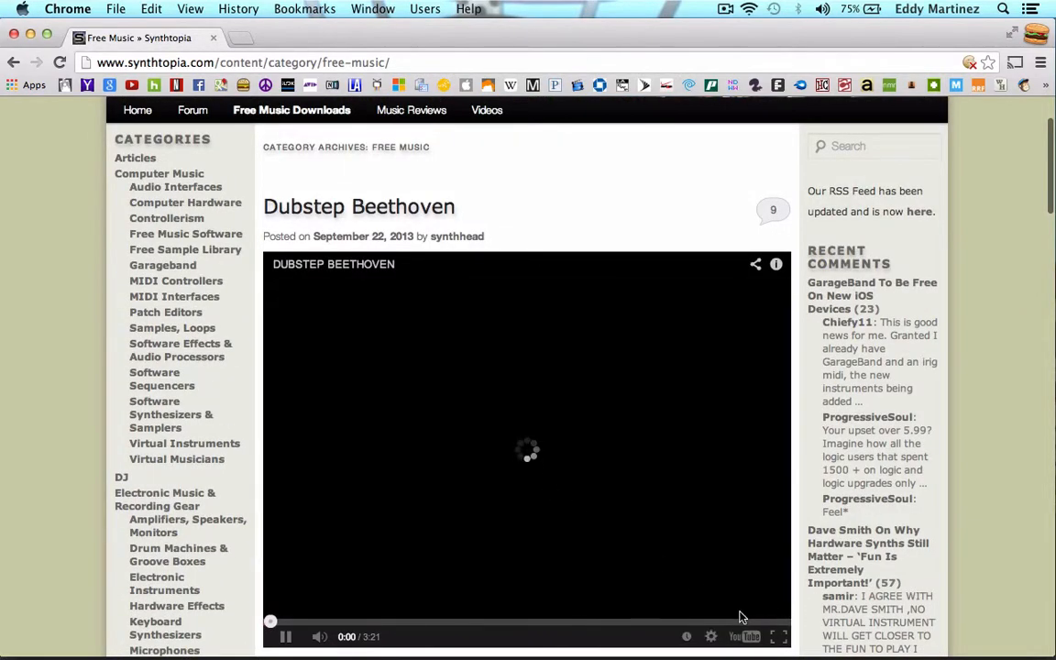
# Play the Dubstep Beethoven YouTube video on the Free Music page.
pyautogui.click(774, 637)
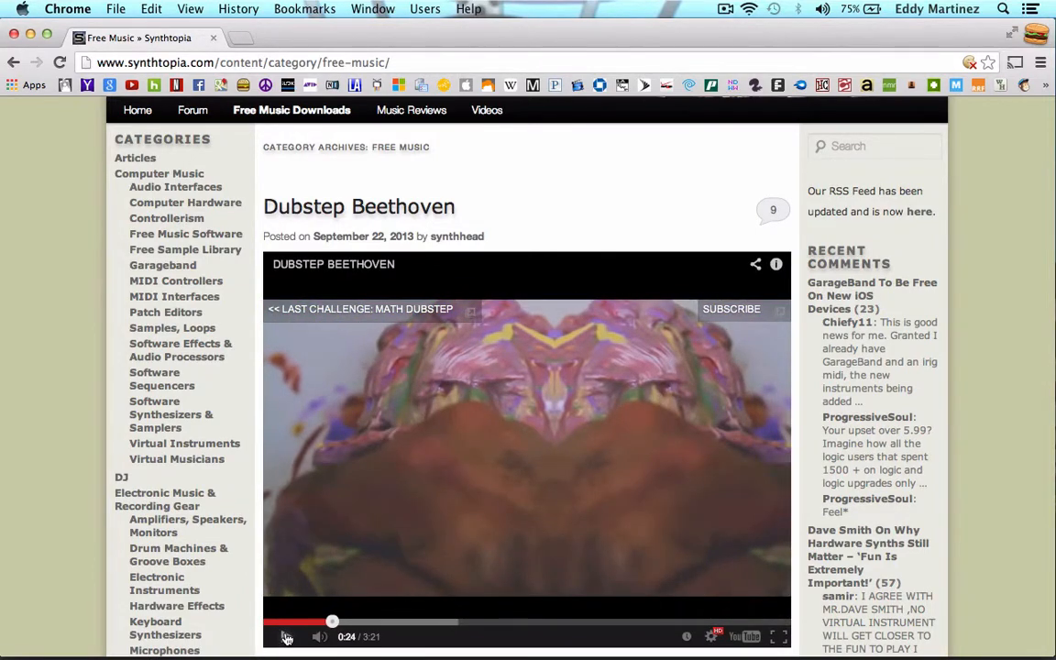
pyautogui.scroll(-3)
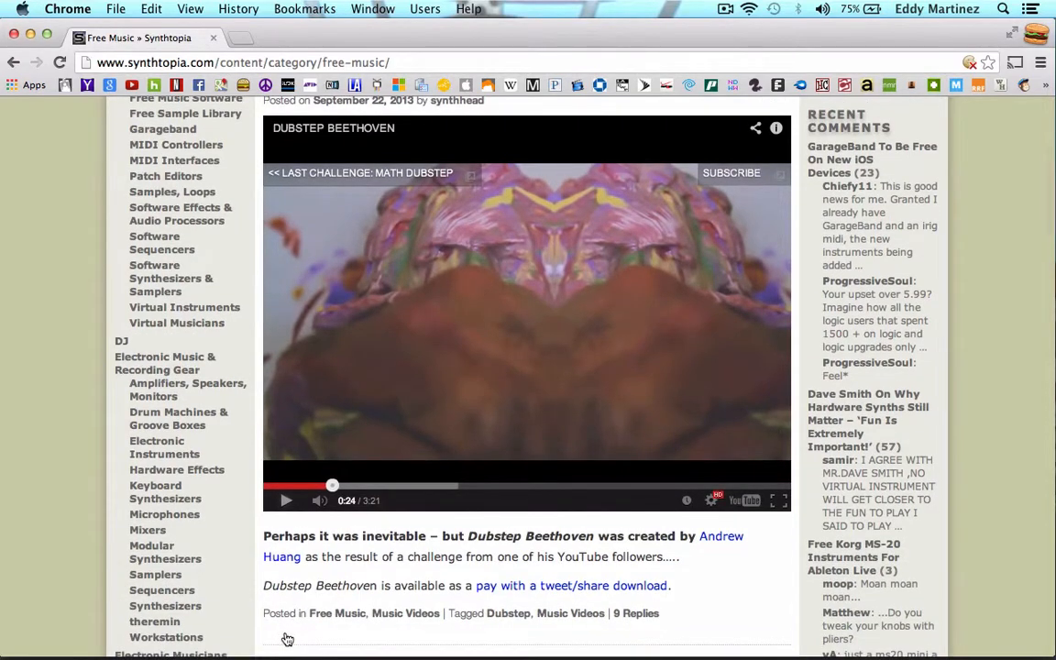
pyautogui.scroll(-3)
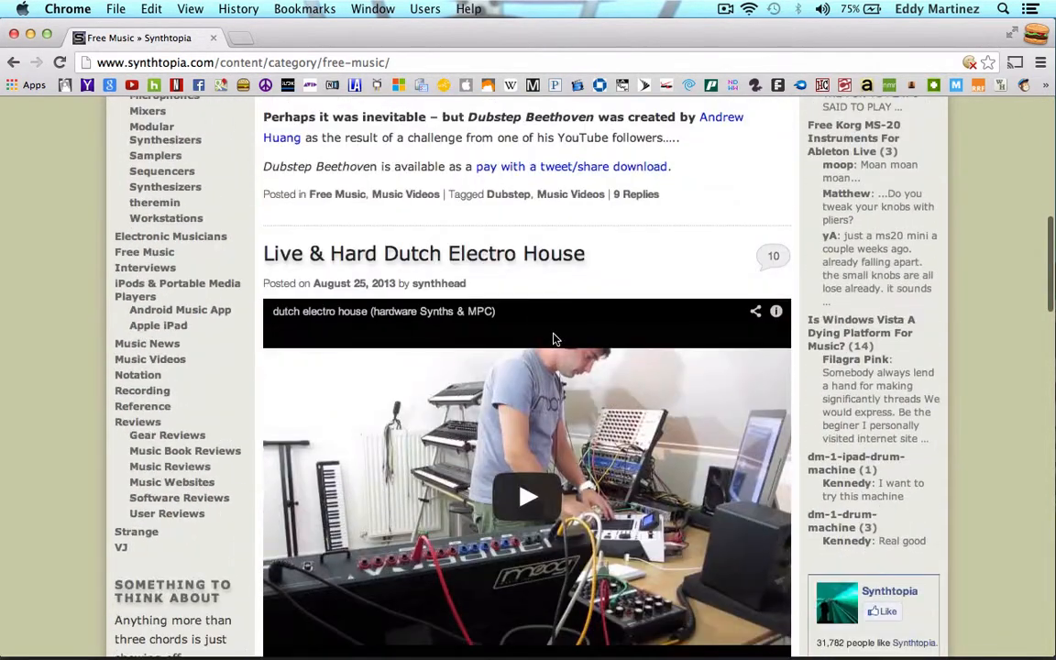
pyautogui.scroll(-3)
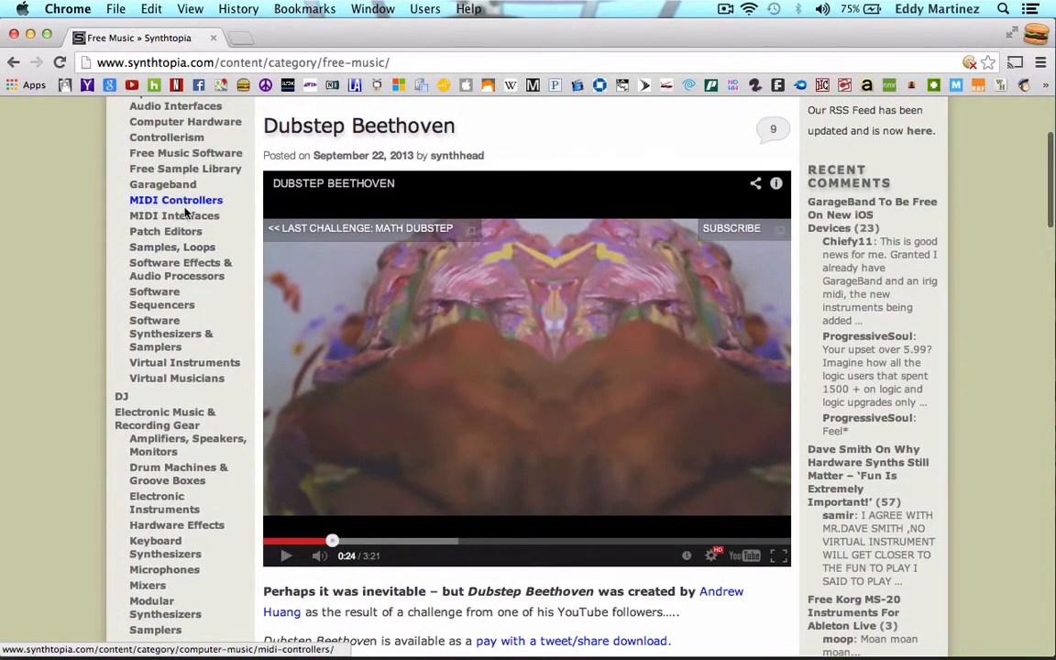
pyautogui.click(173, 215)
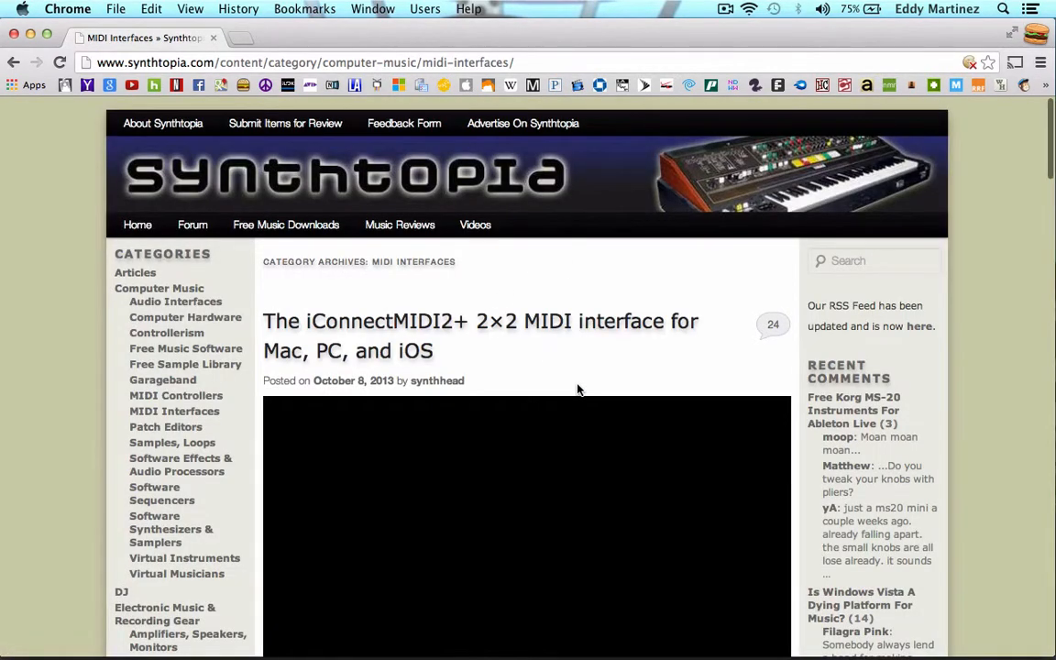
# Scroll the MIDI Interfaces posts down to the KMI QuNexus MIDI-to-CV converter post.
pyautogui.scroll(-3)
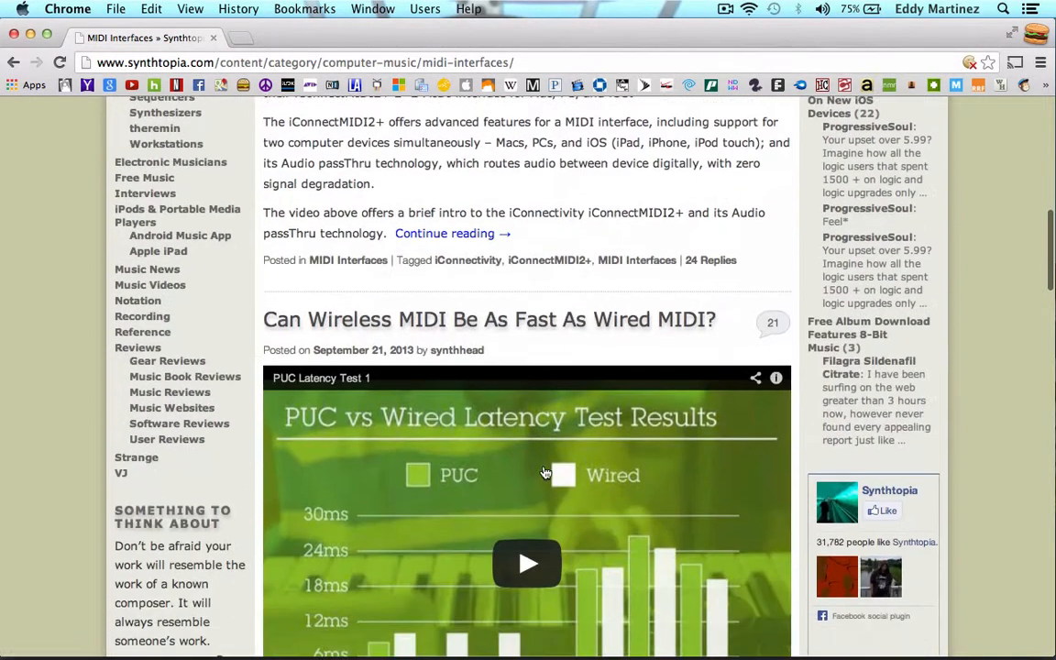
pyautogui.scroll(-3)
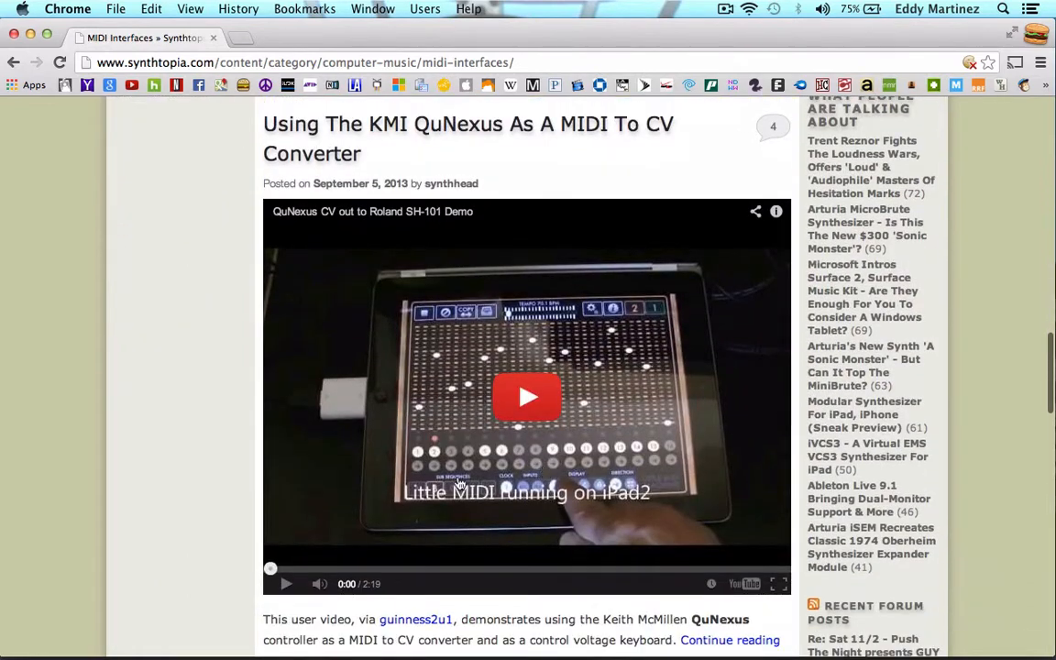
pyautogui.moveTo(373, 502)
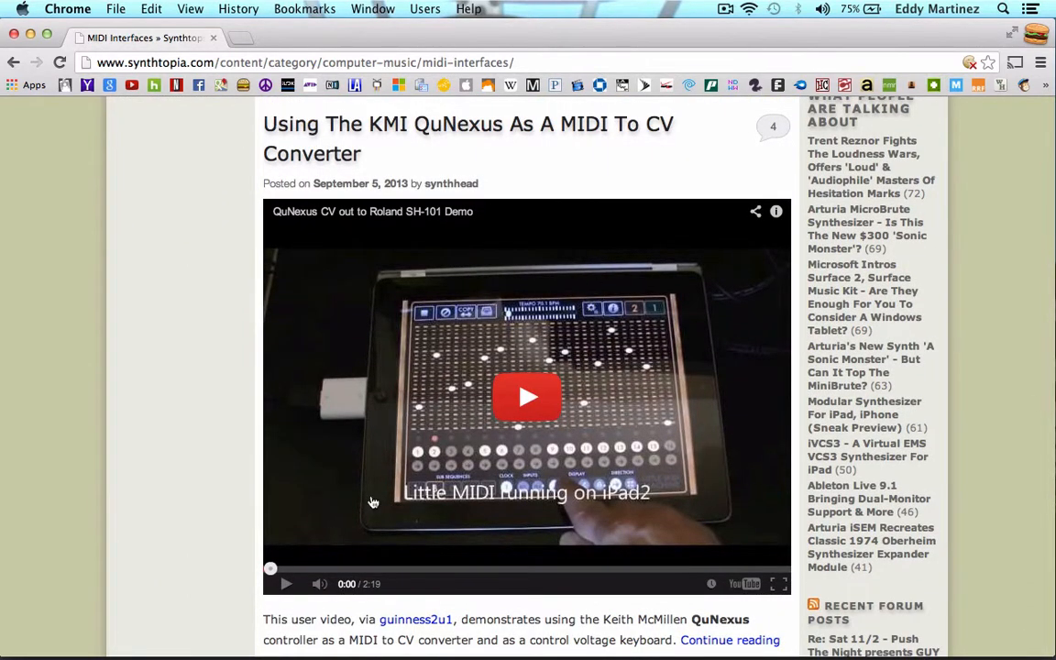
pyautogui.moveTo(418, 398)
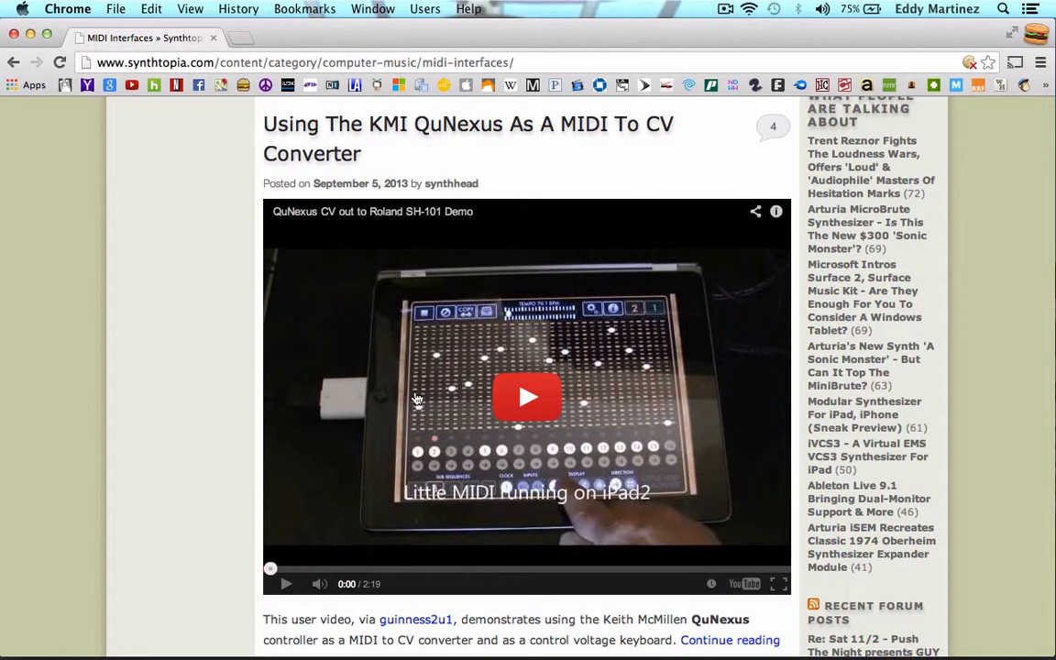